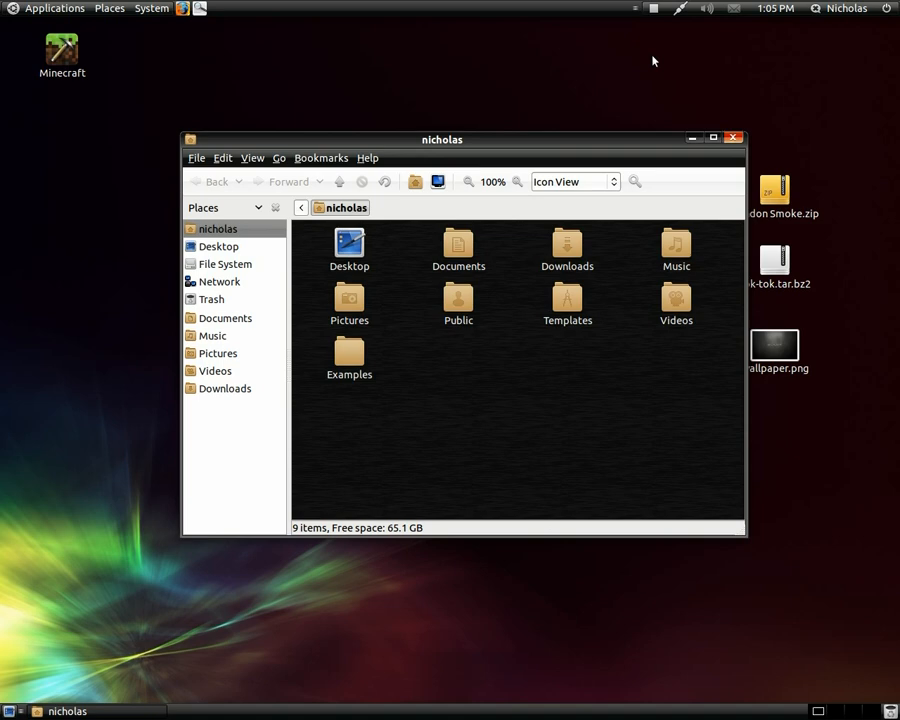
mouse_move(704, 76)
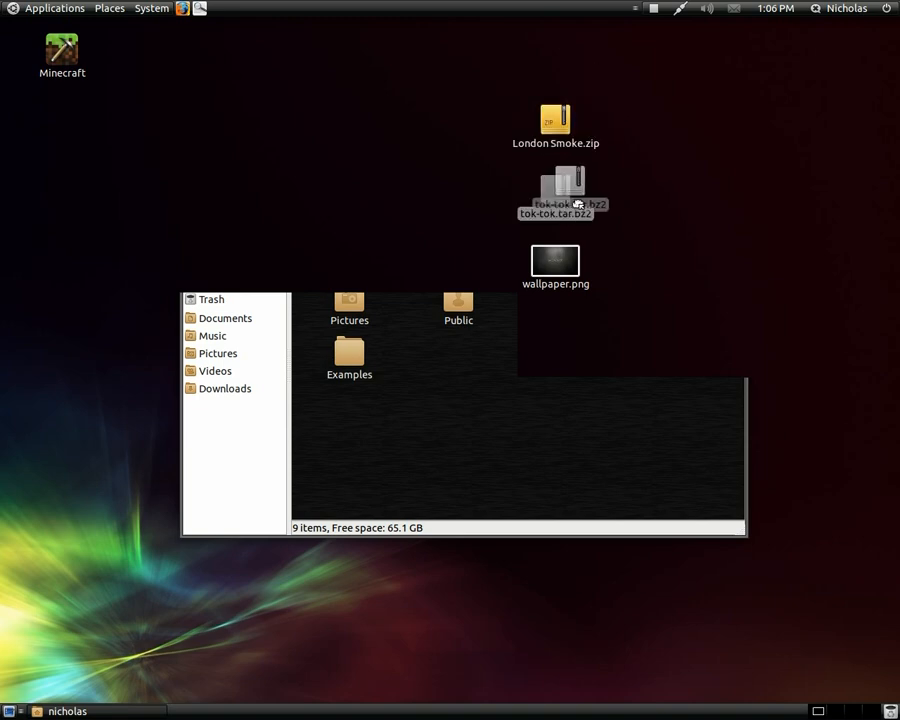
Step: Check wallpaper.png on the desktop alongside London Smoke.zip and tok-tok.tar.bz2, then clear the selection
left_click(556, 260)
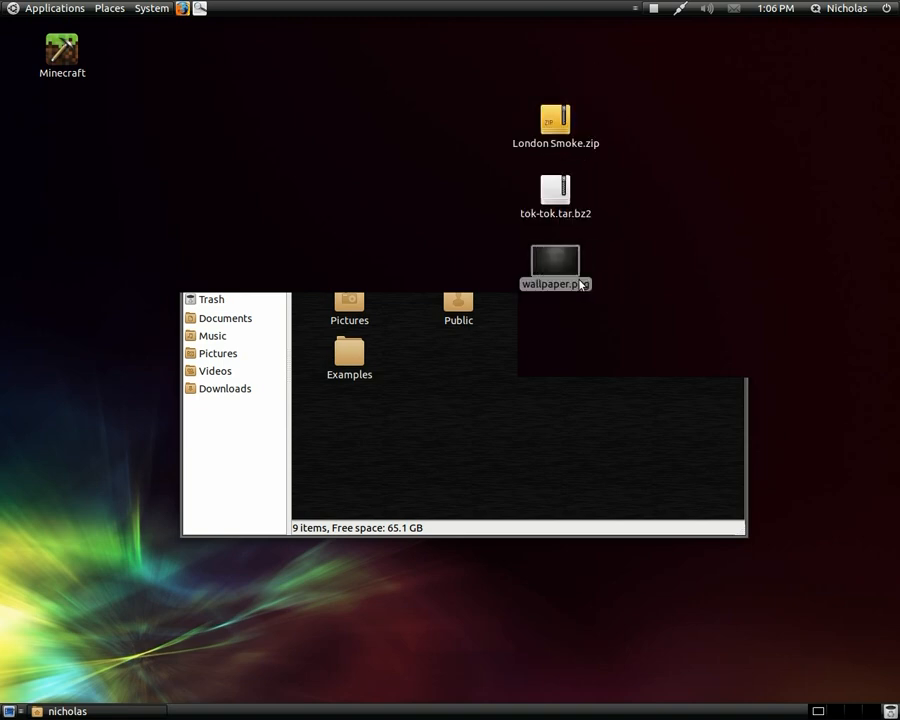
left_click(678, 218)
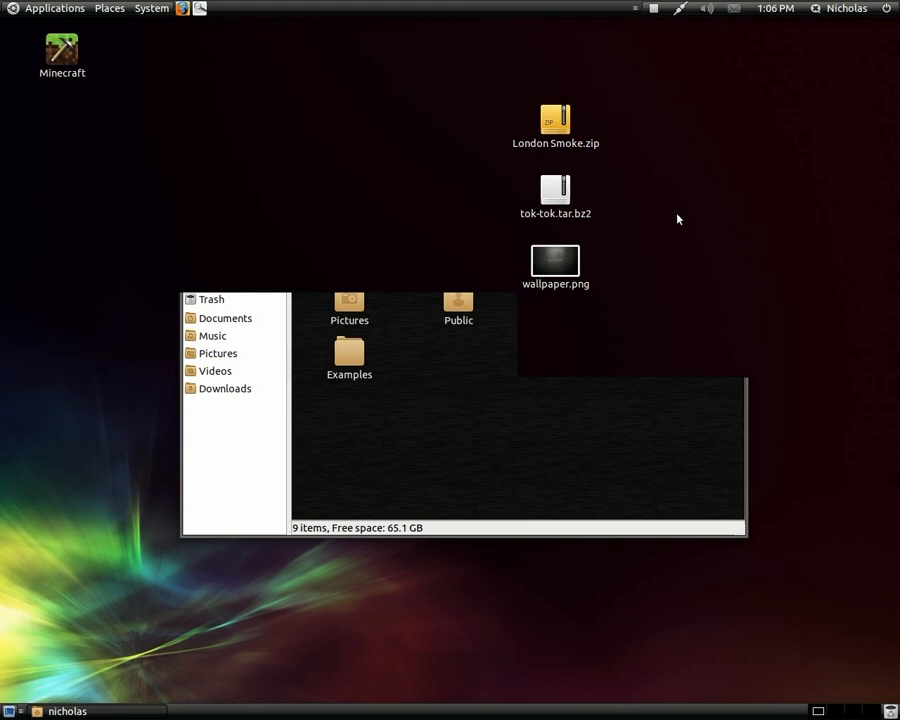
left_click(52, 8)
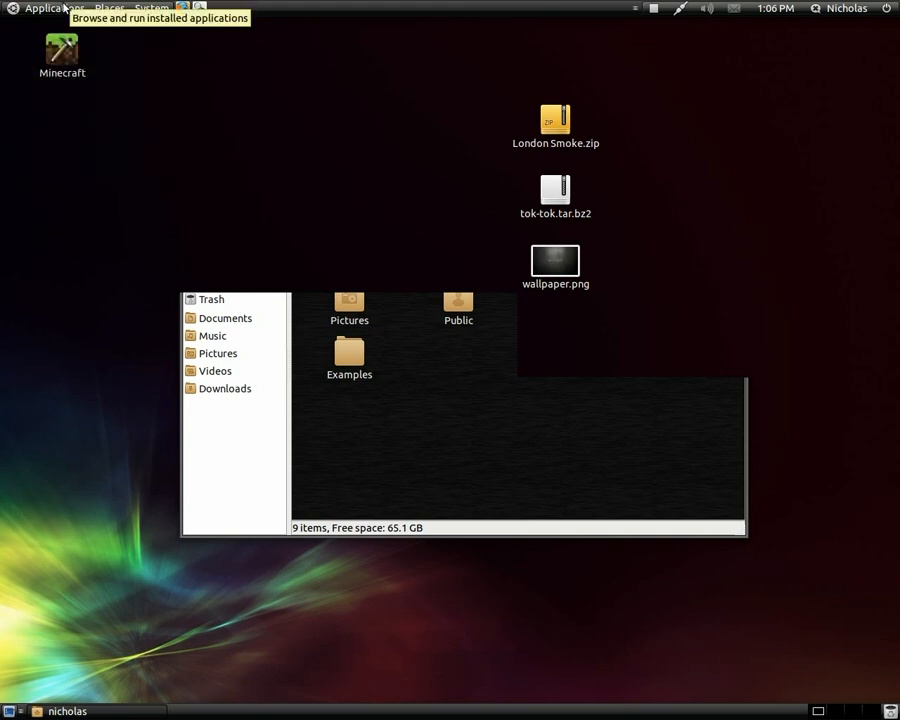
mouse_move(196, 94)
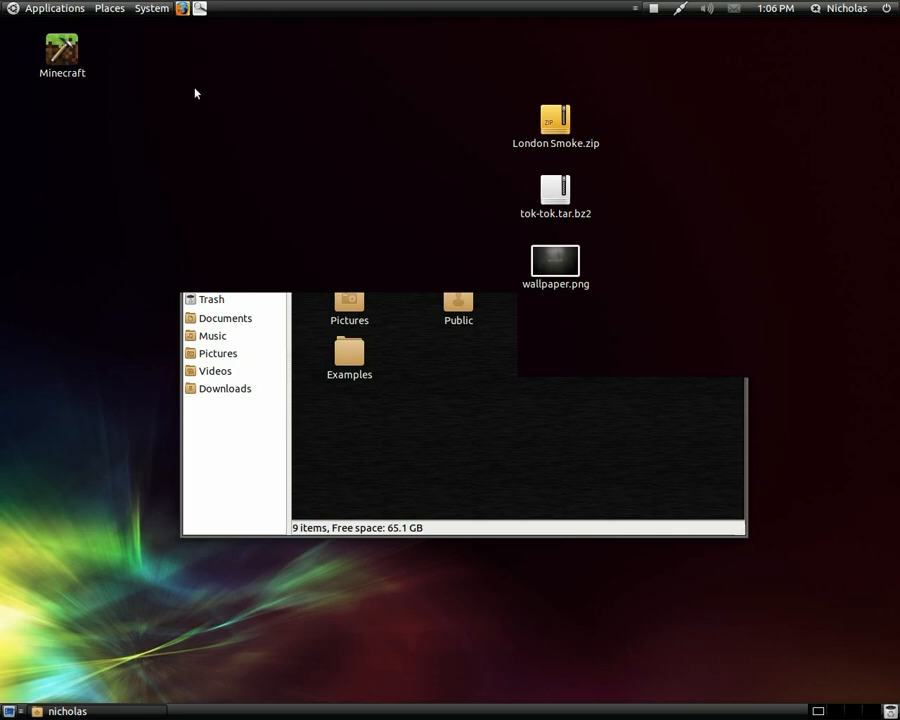
mouse_move(240, 96)
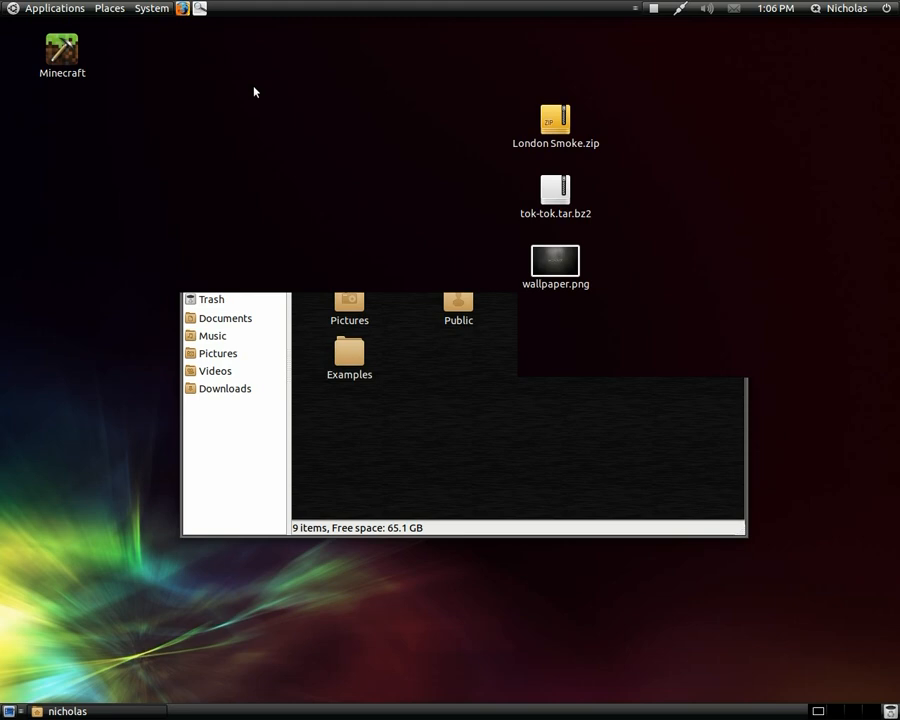
mouse_move(116, 62)
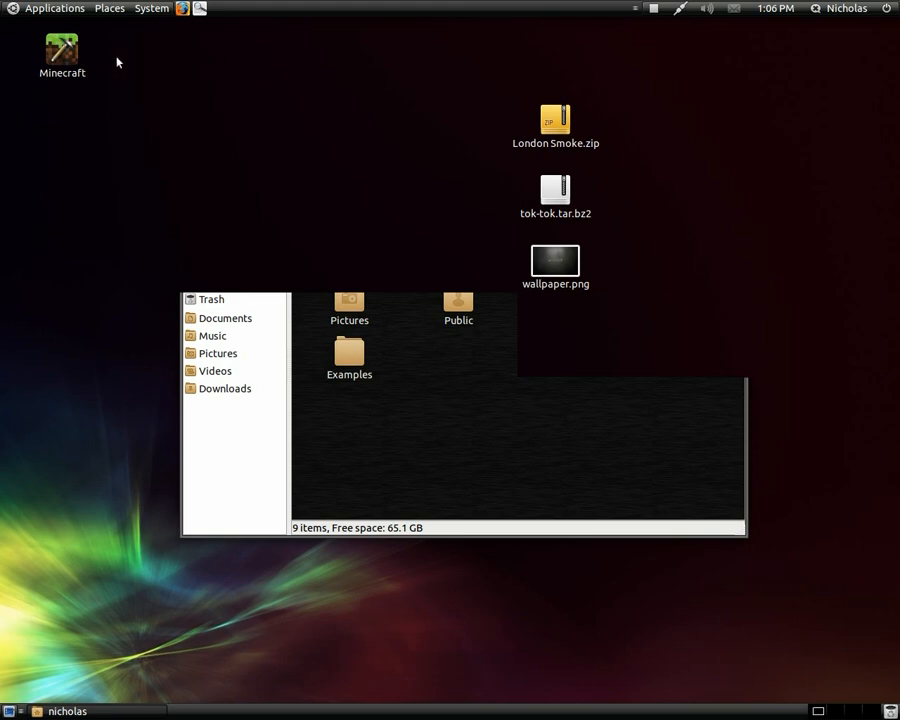
Step: Launch a terminal from Accessories and run 'sudo nautilus' for a root file manager
left_click(56, 8)
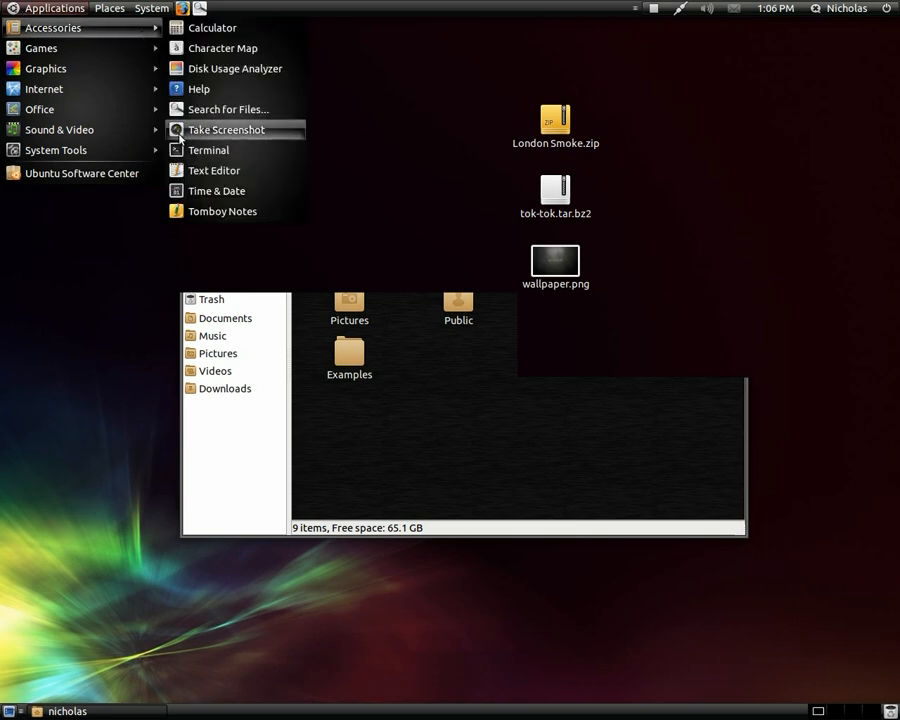
left_click(208, 148)
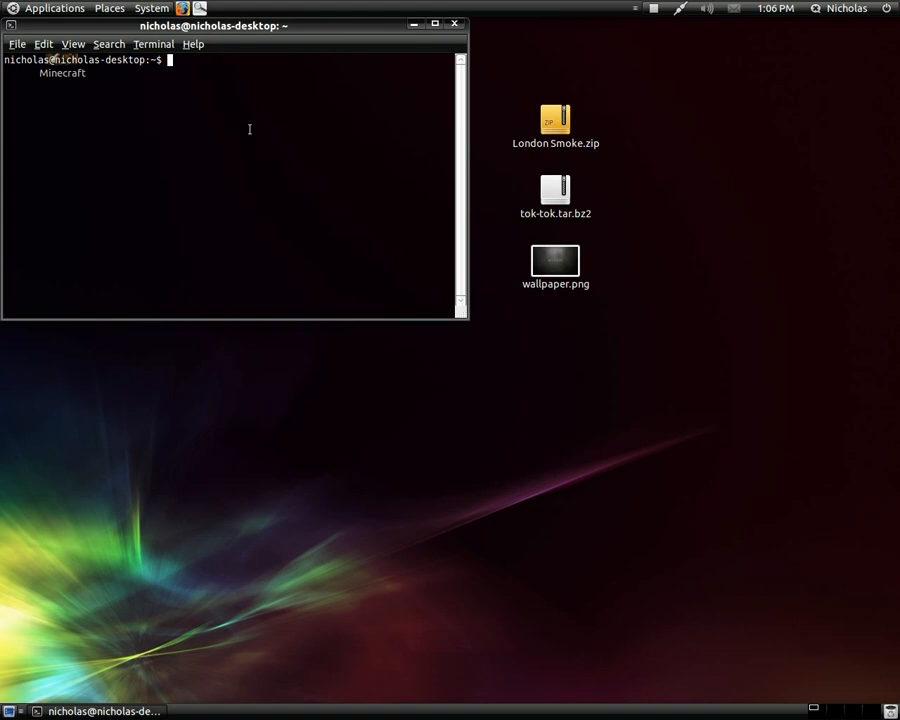
type("sudo")
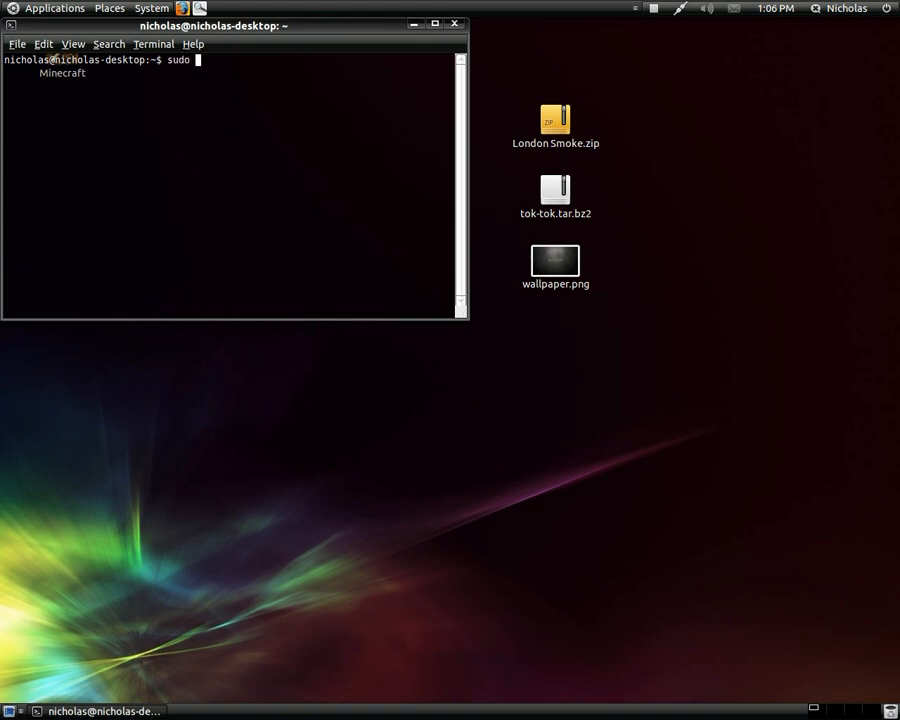
type("nautilus")
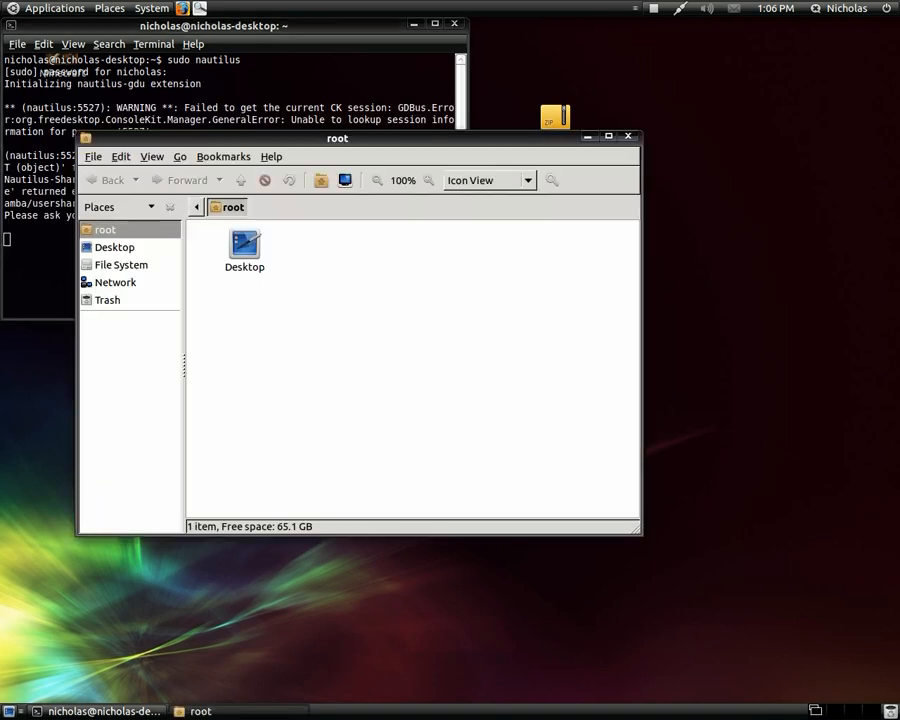
Step: Navigate the root file manager from File System through var and lib into /var/lib/gdm
left_click_drag(336, 138, 380, 112)
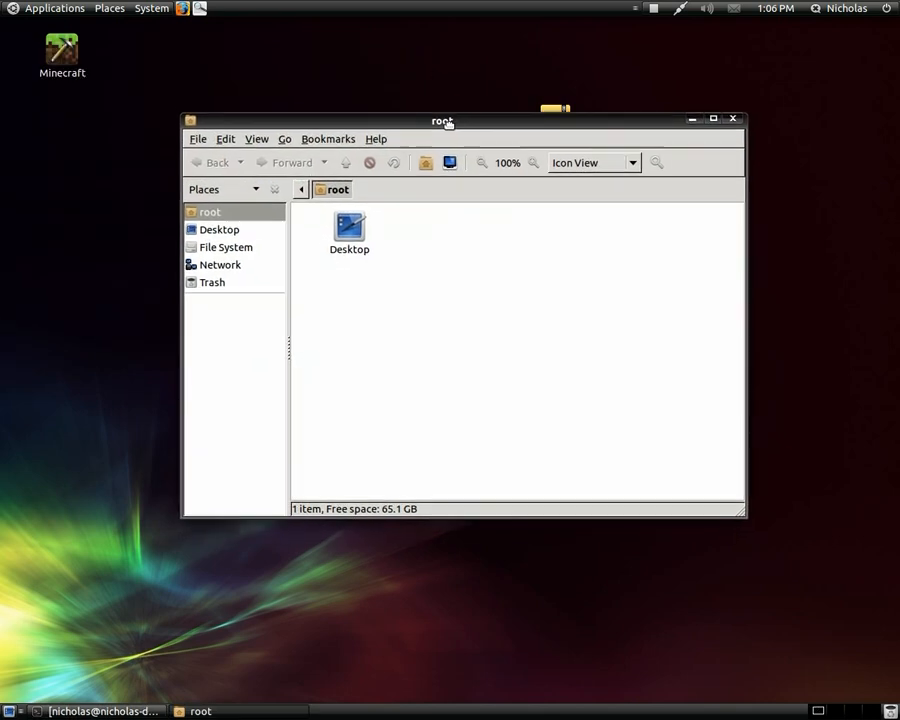
left_click(224, 244)
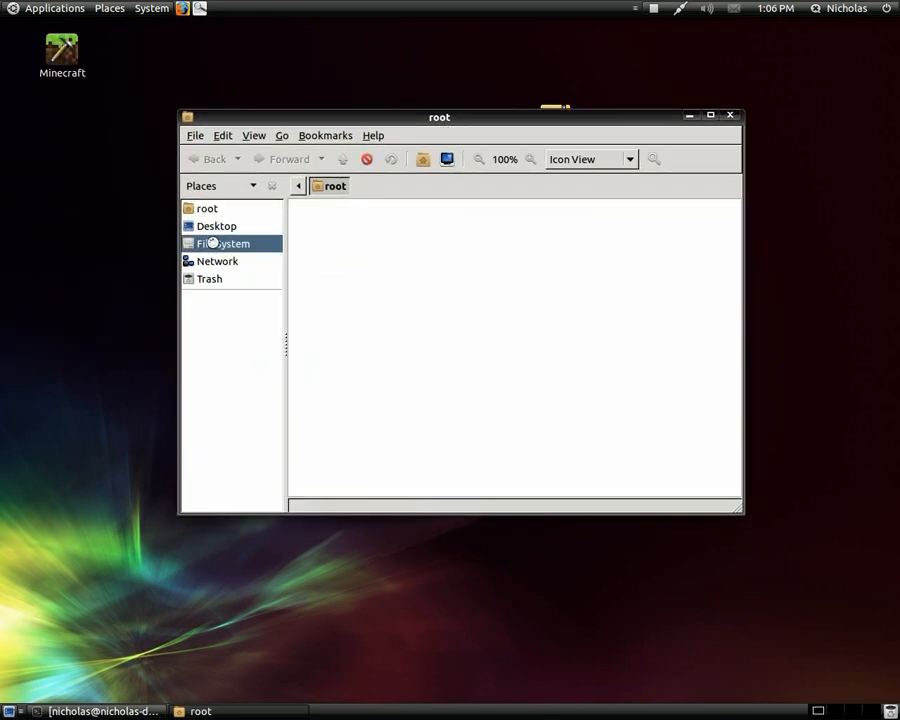
double_click(222, 244)
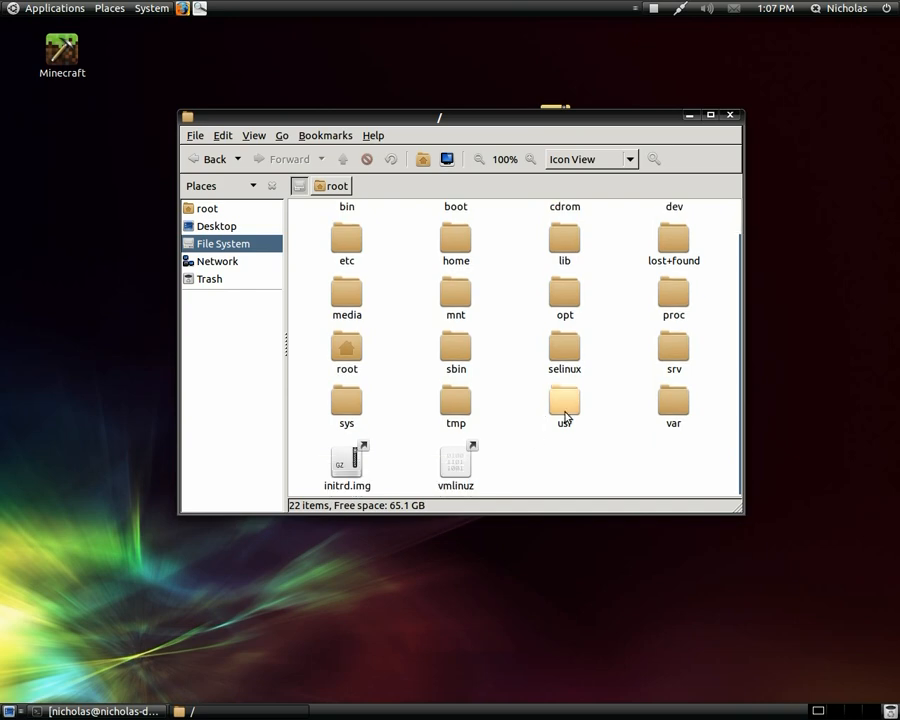
double_click(672, 400)
type("gdm")
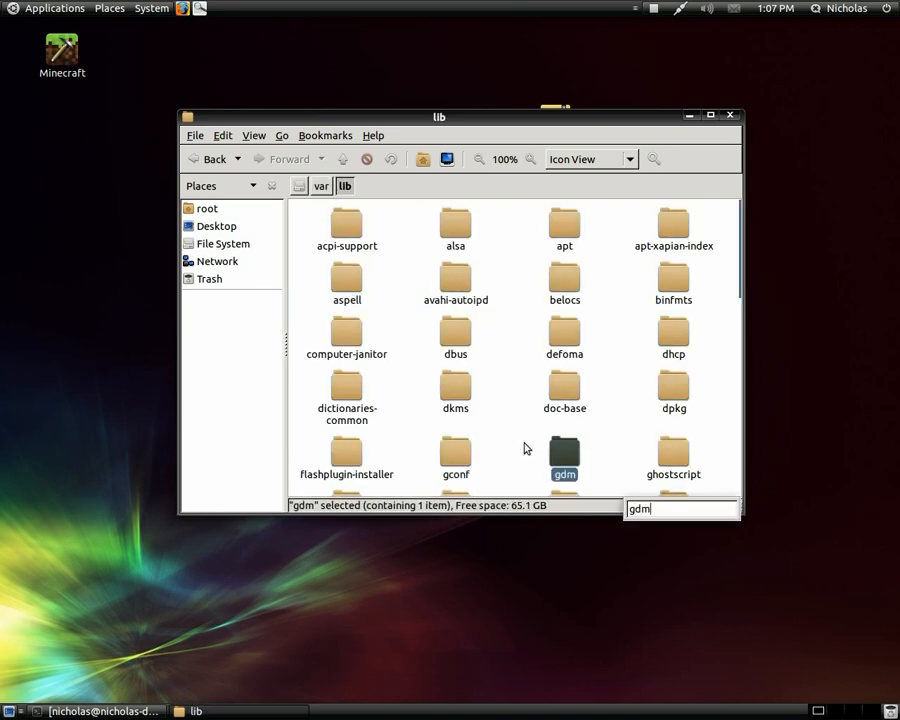
double_click(564, 456)
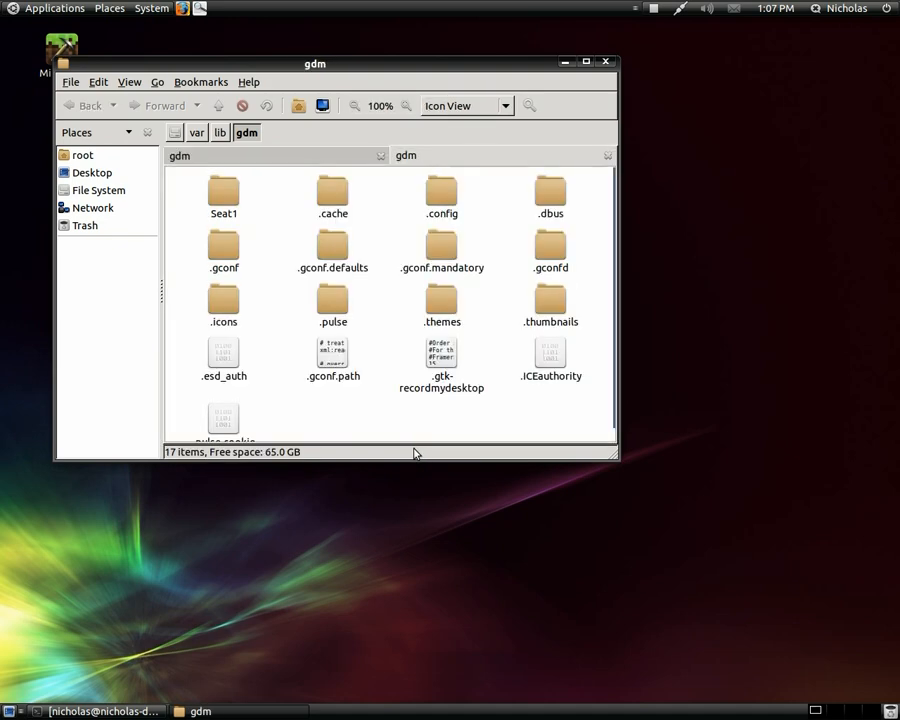
mouse_move(420, 444)
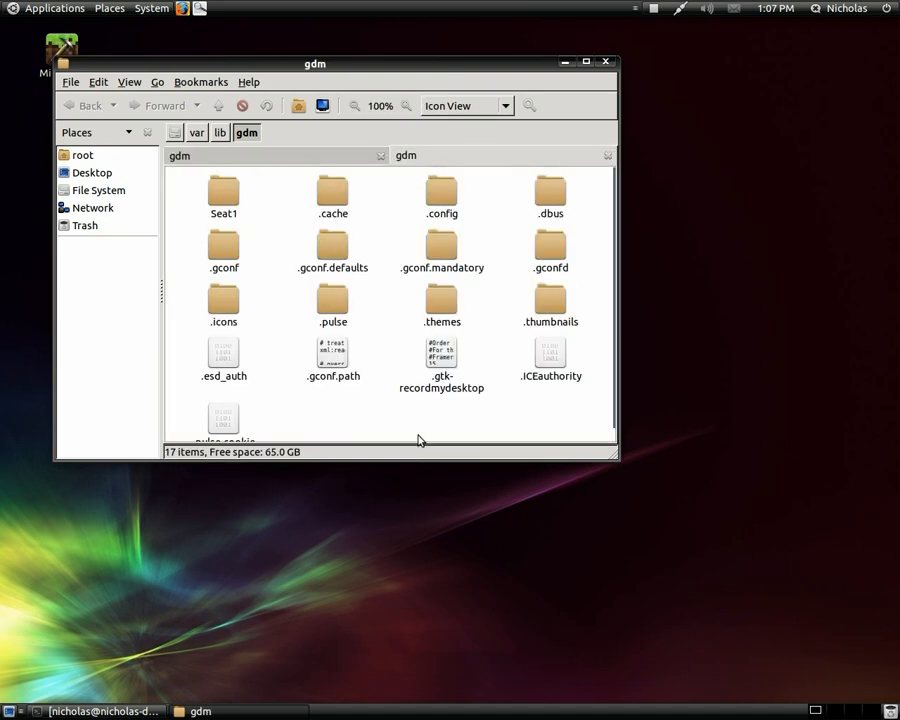
Step: Create a Pictures folder in /var/lib/gdm and copy wallpaper.png from the Desktop pane into it
left_click(98, 190)
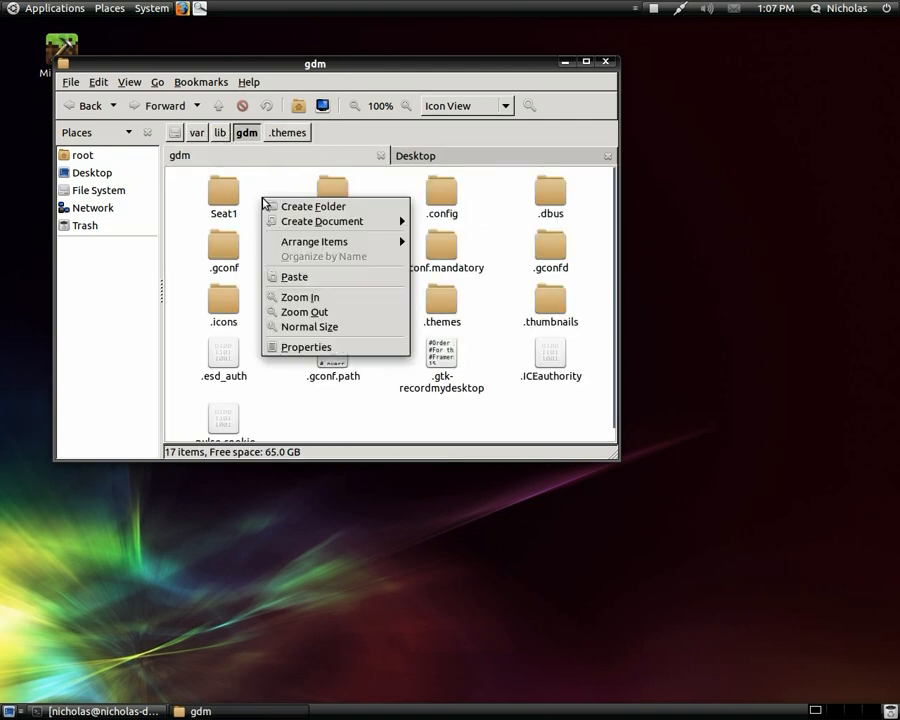
left_click(312, 206)
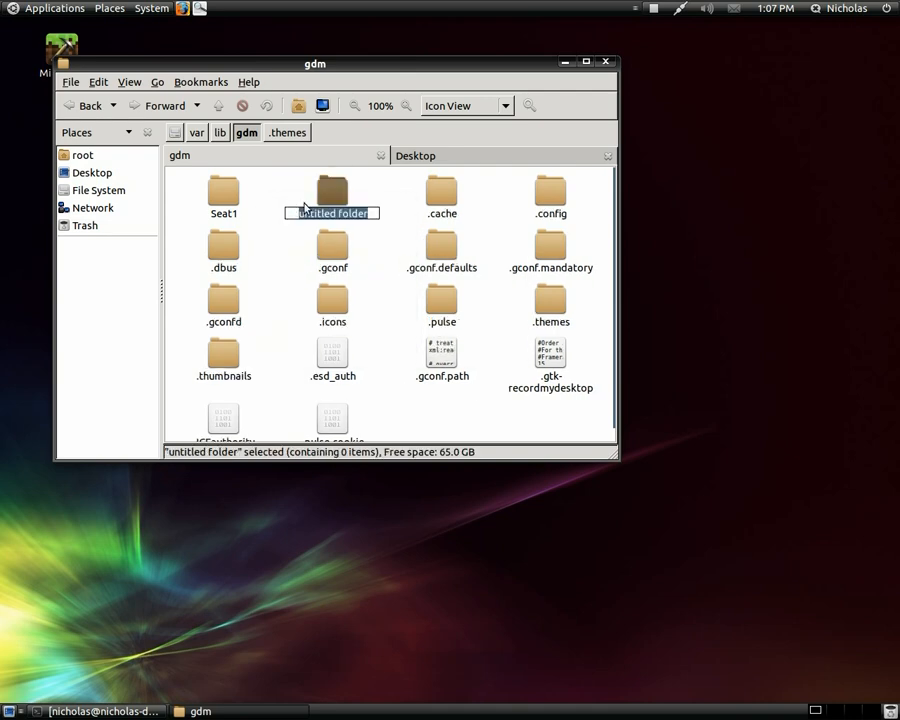
type("Pictures")
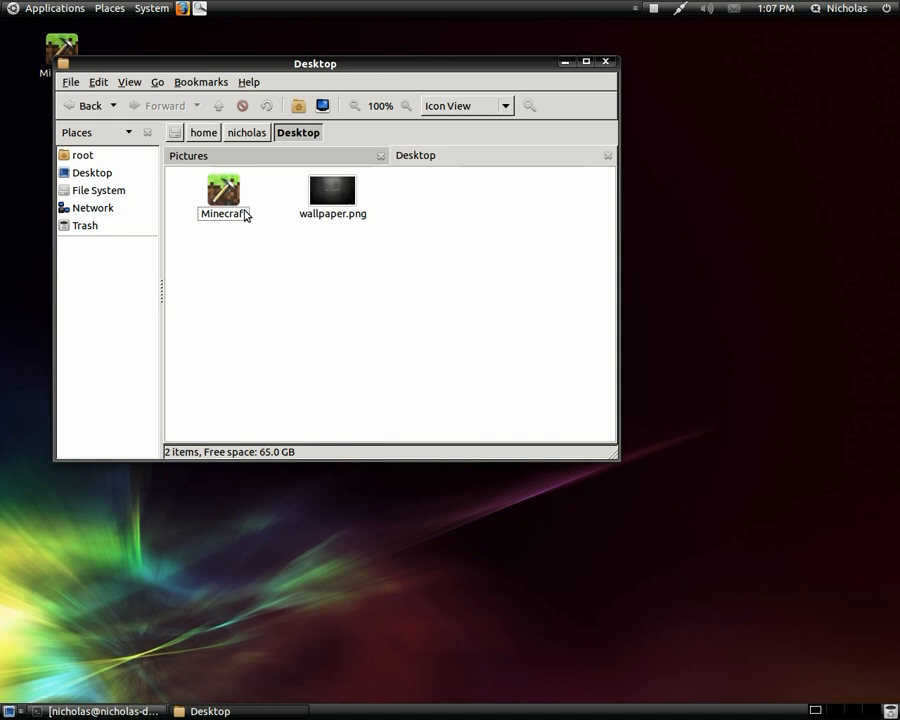
left_click_drag(332, 190, 284, 156)
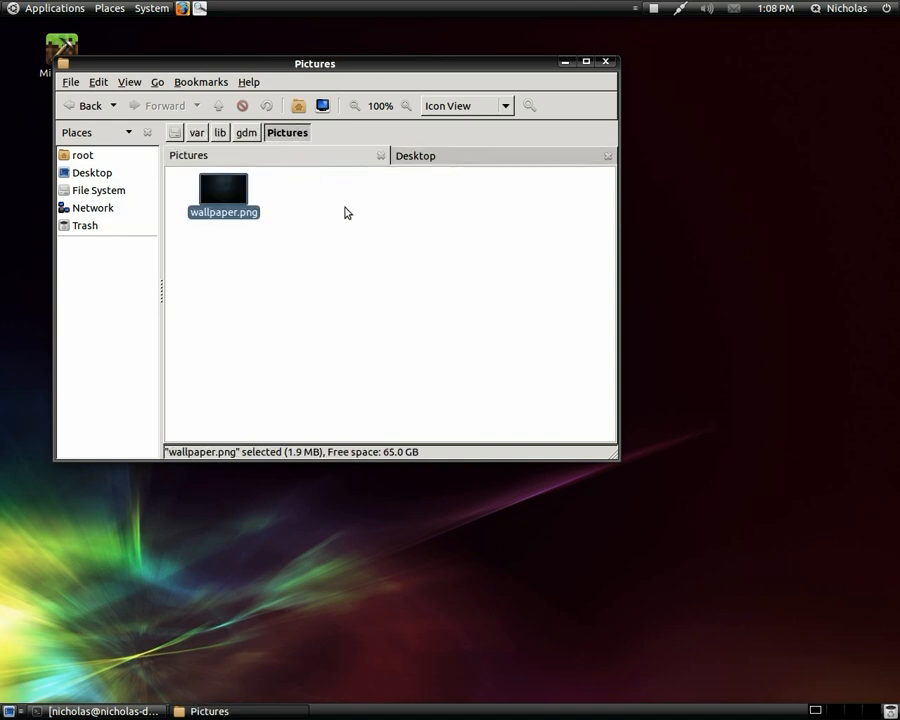
left_click(416, 226)
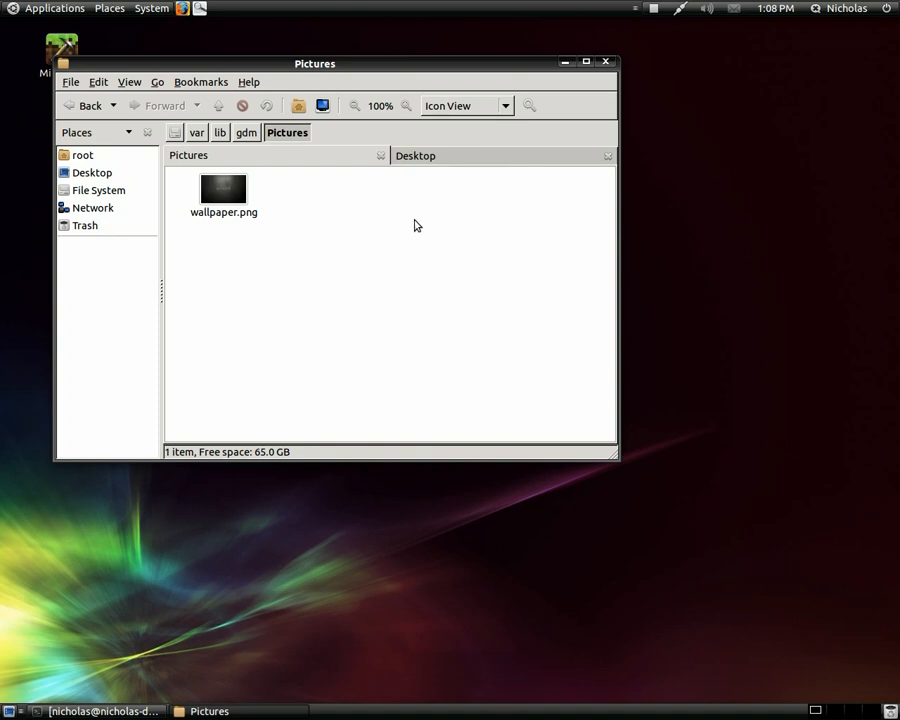
mouse_move(368, 200)
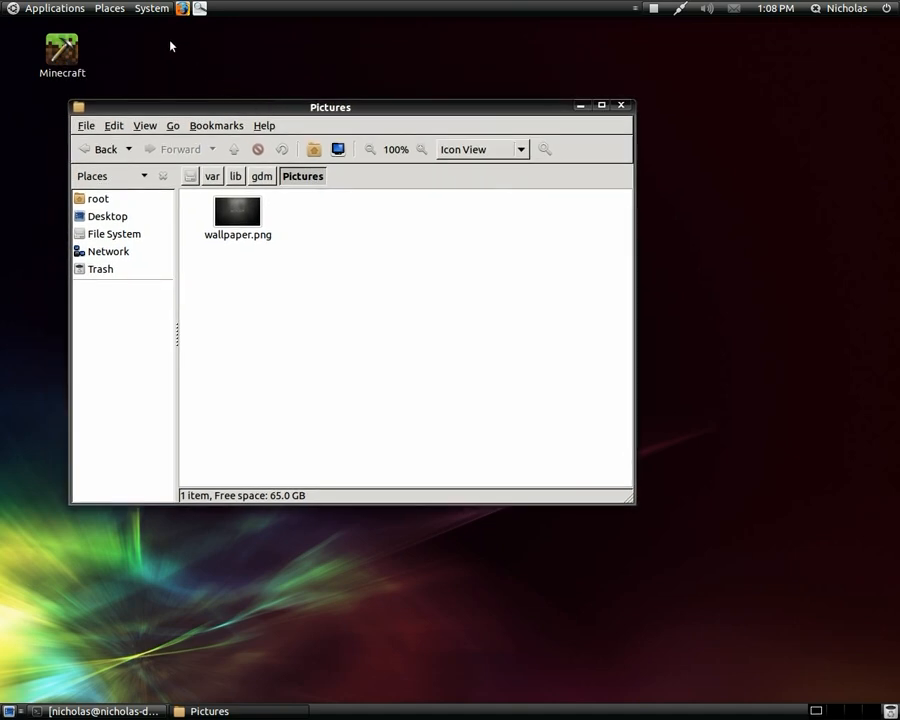
Step: Bring up the System preferences menu to reach the Appearance tool
left_click(152, 8)
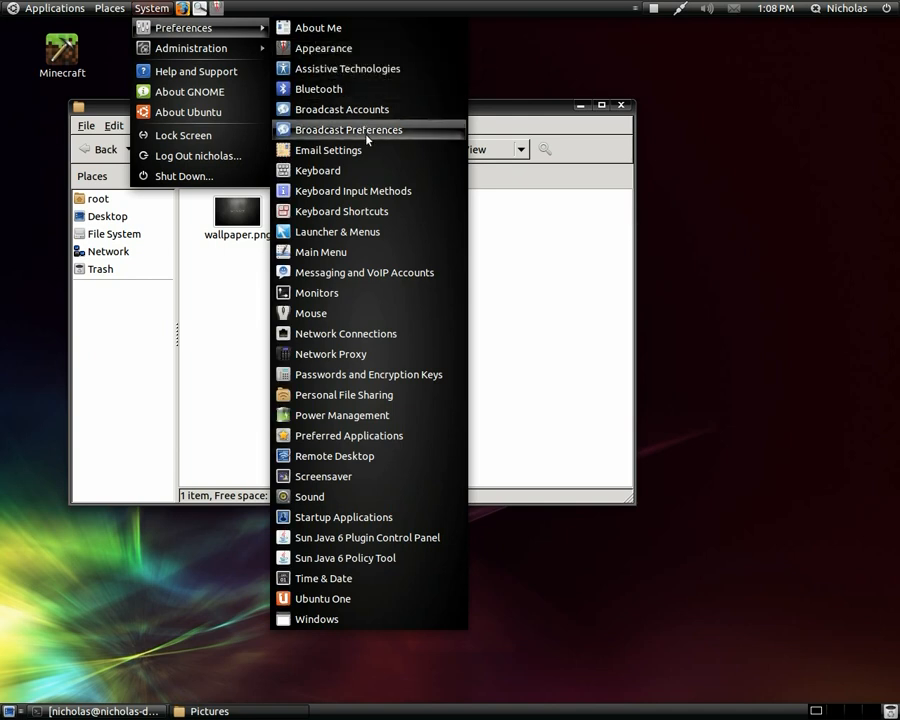
mouse_move(318, 88)
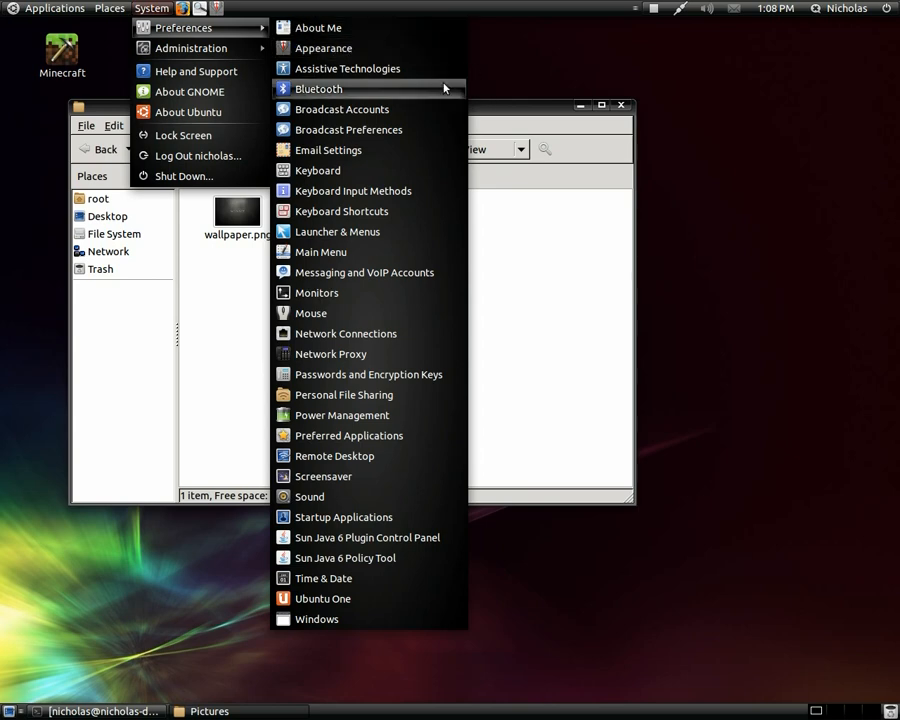
mouse_move(492, 184)
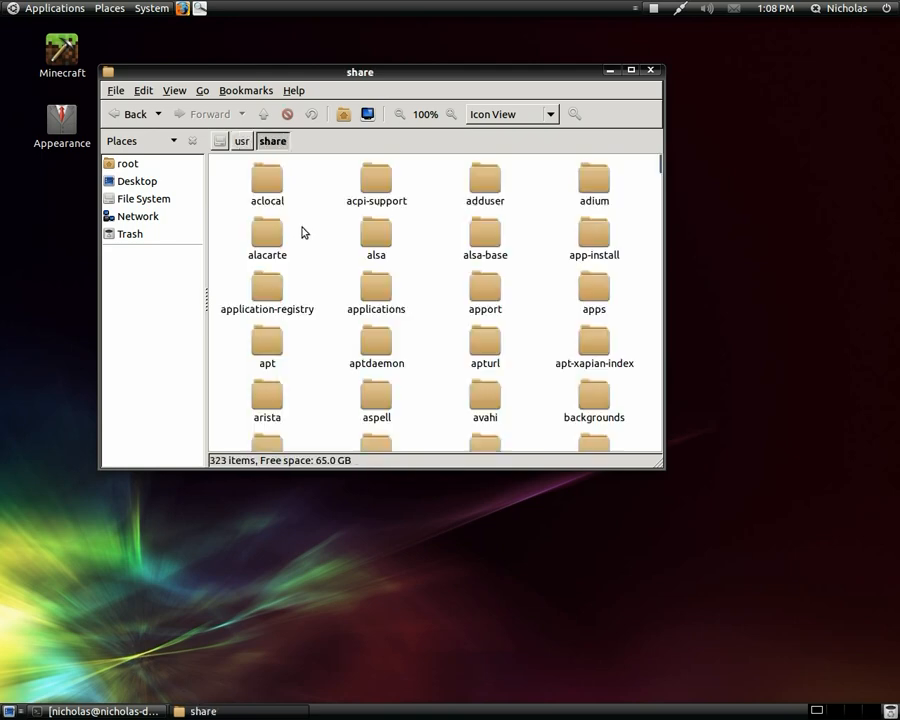
Step: Jump to gdm under /usr/share and enter its autostart folder
type("gd")
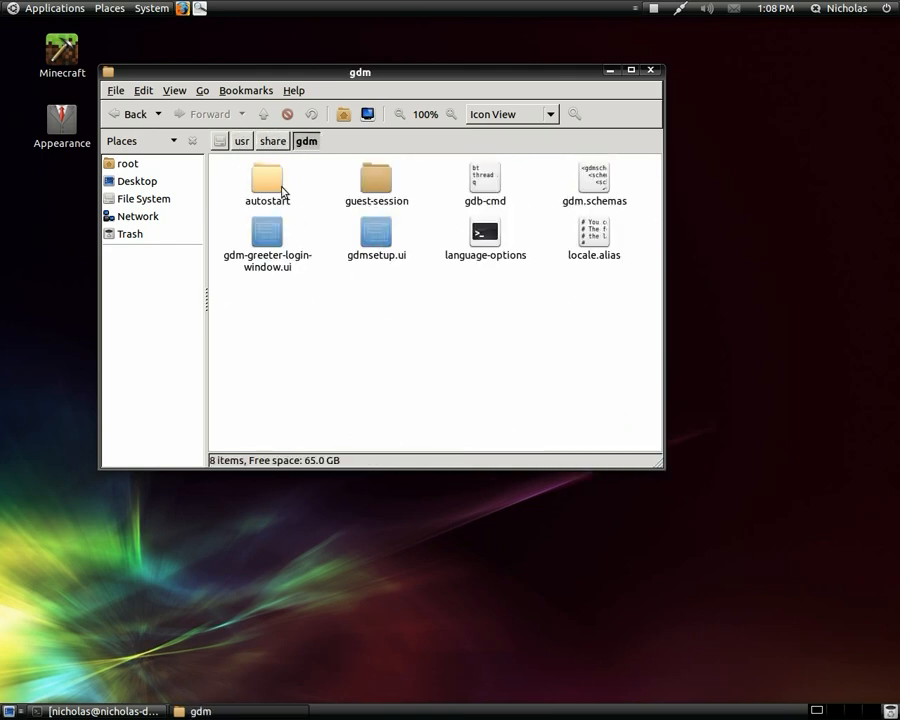
double_click(268, 180)
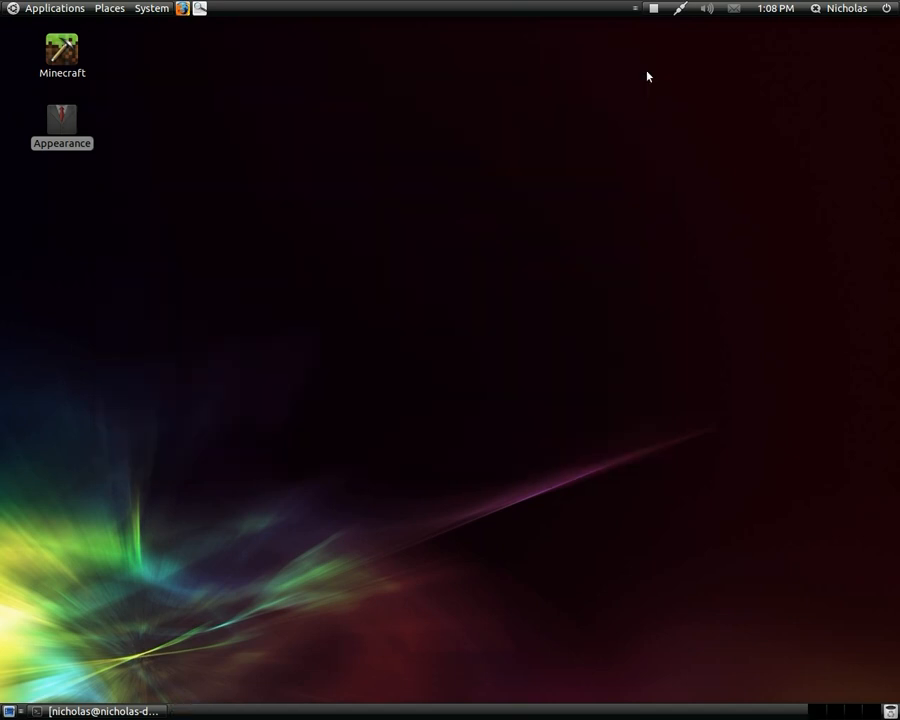
mouse_move(652, 30)
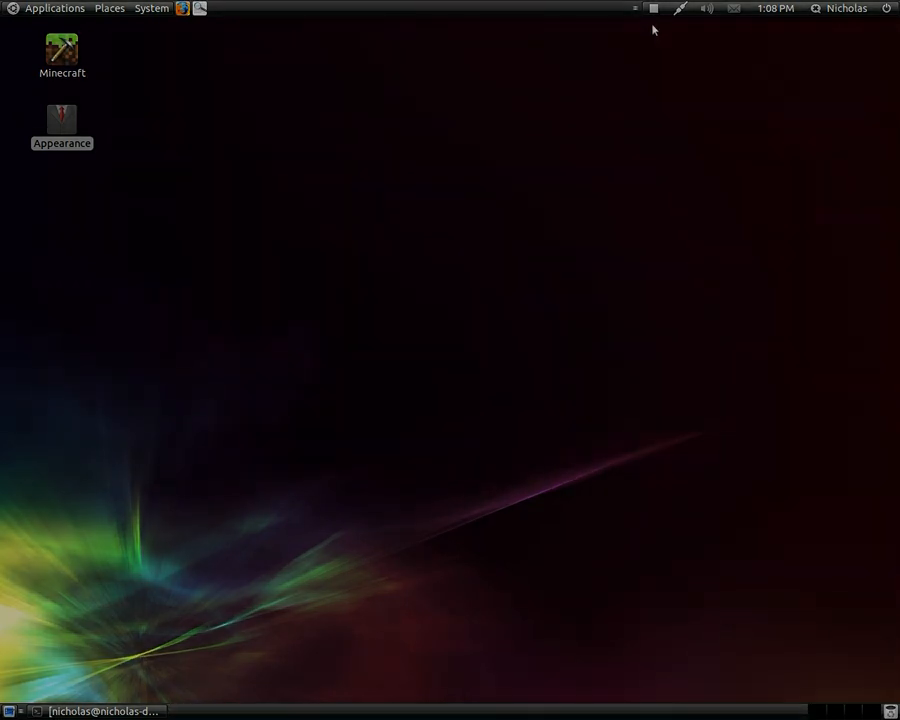
Step: Launch Appearance on the login screen, centre its window and scroll through the theme list
double_click(62, 120)
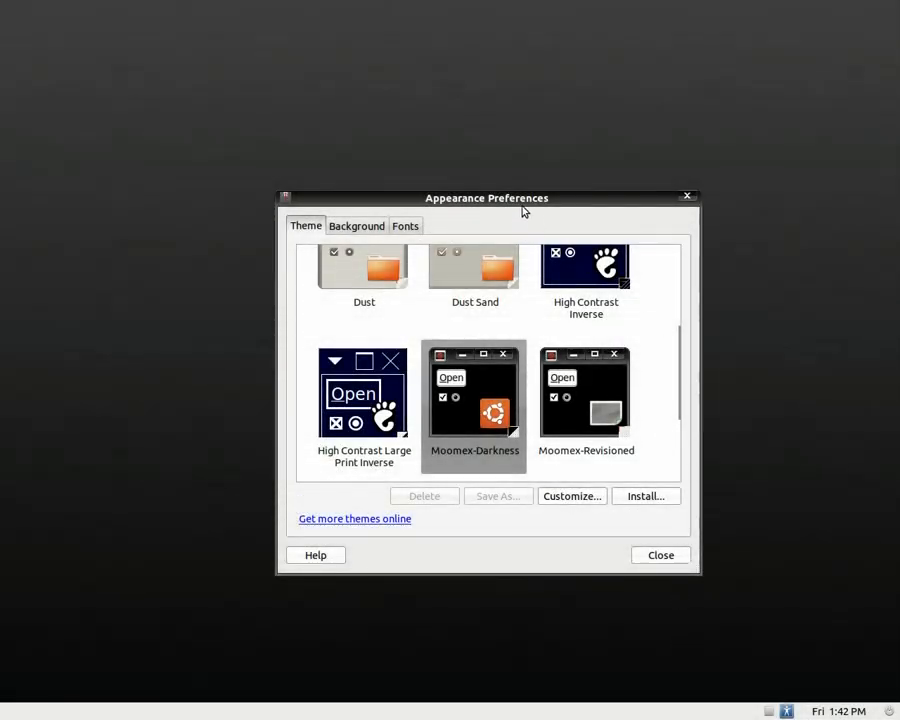
left_click_drag(488, 198, 460, 138)
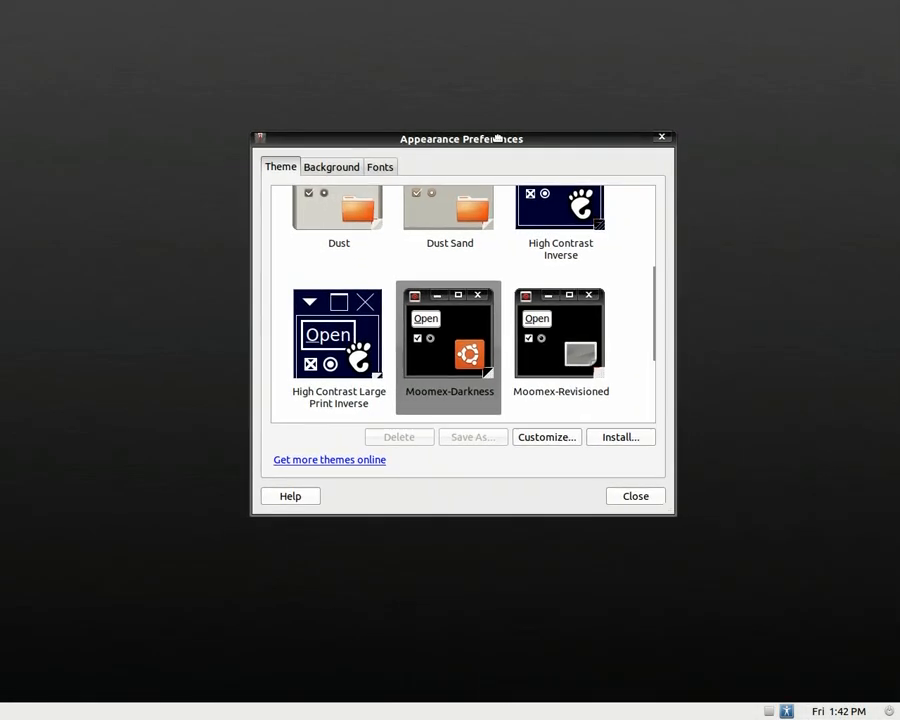
left_click_drag(460, 138, 480, 84)
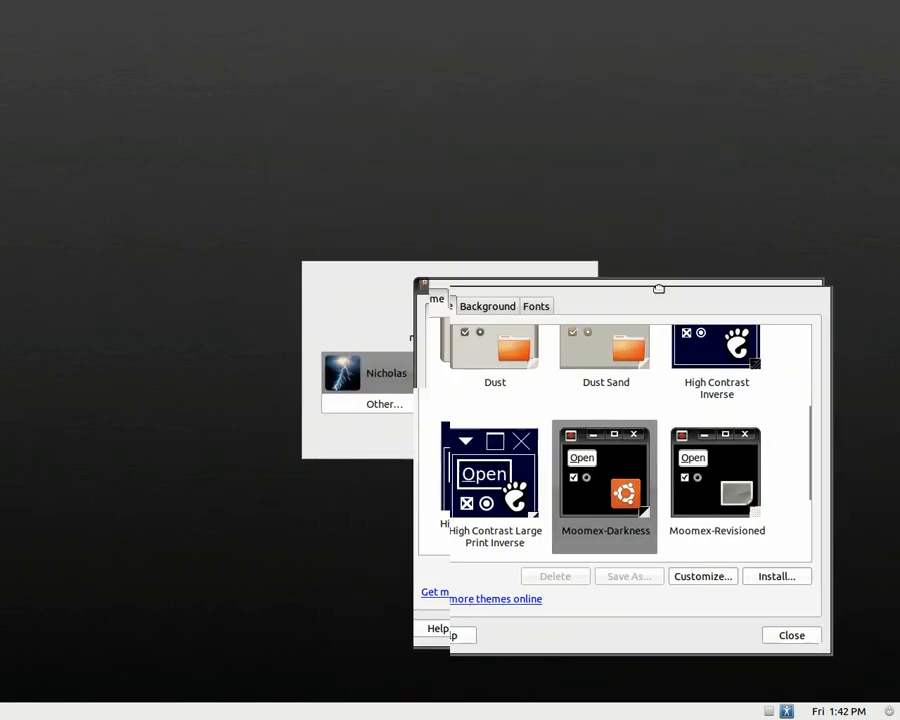
left_click_drag(658, 288, 428, 88)
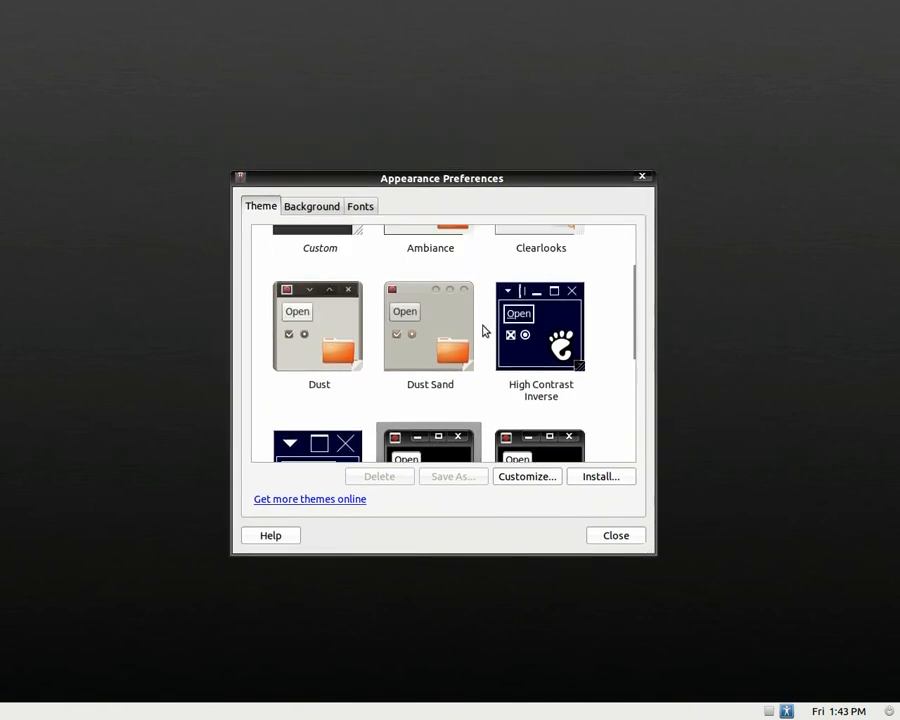
scroll("down", 3)
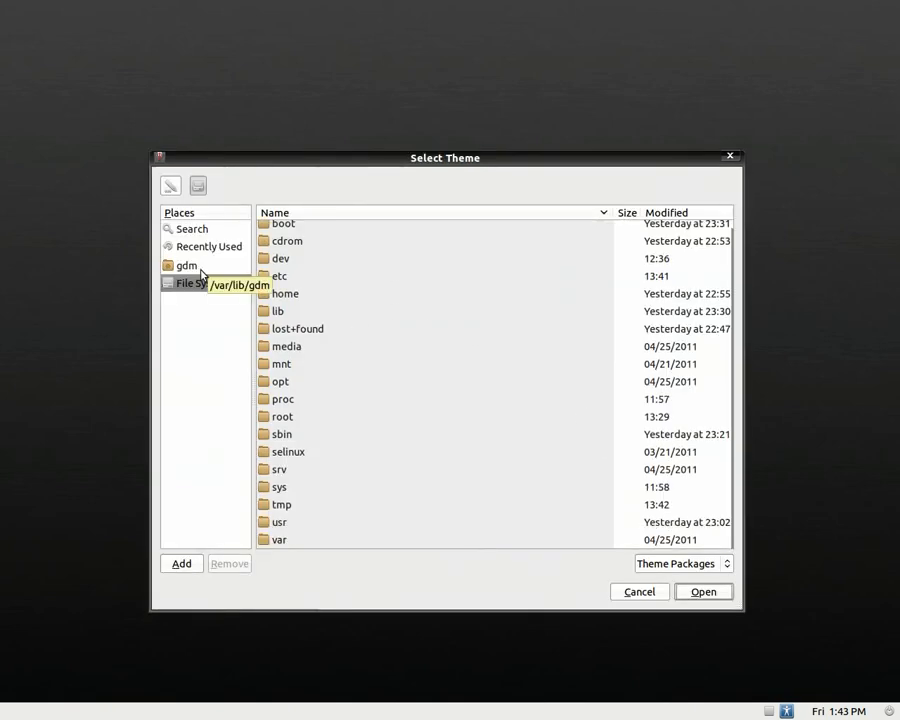
Step: In Customize Theme set London Smoke controls and window border with the tok-tok icon set
double_click(186, 264)
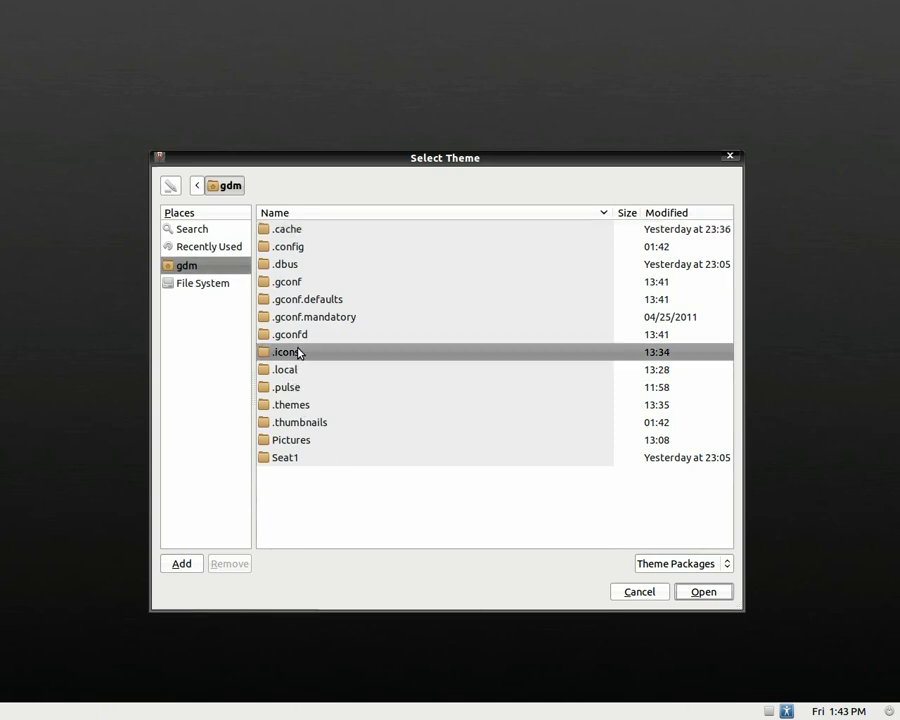
left_click(292, 404)
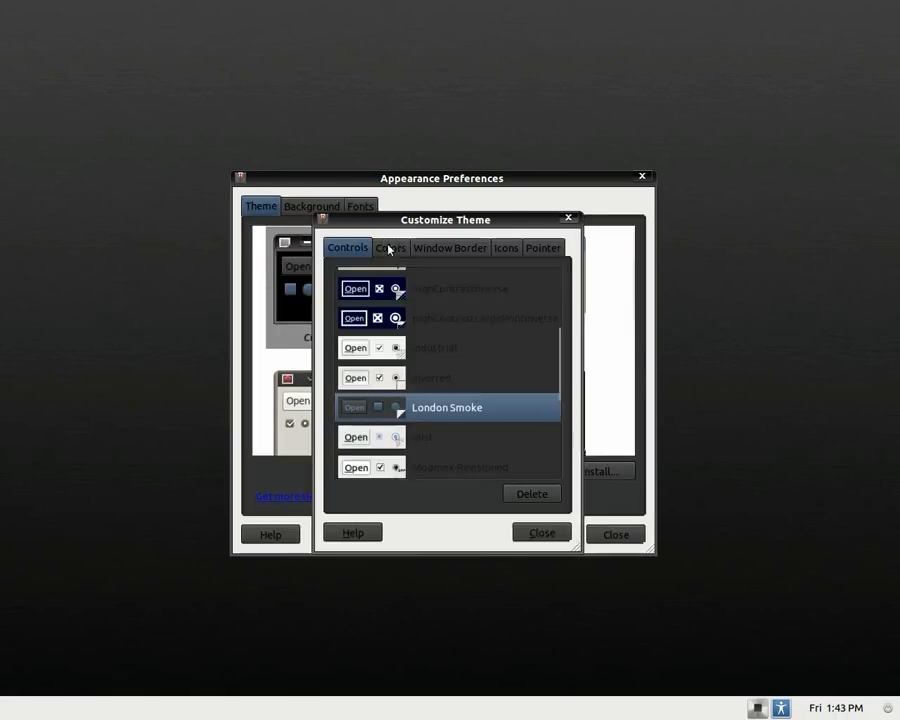
left_click(448, 248)
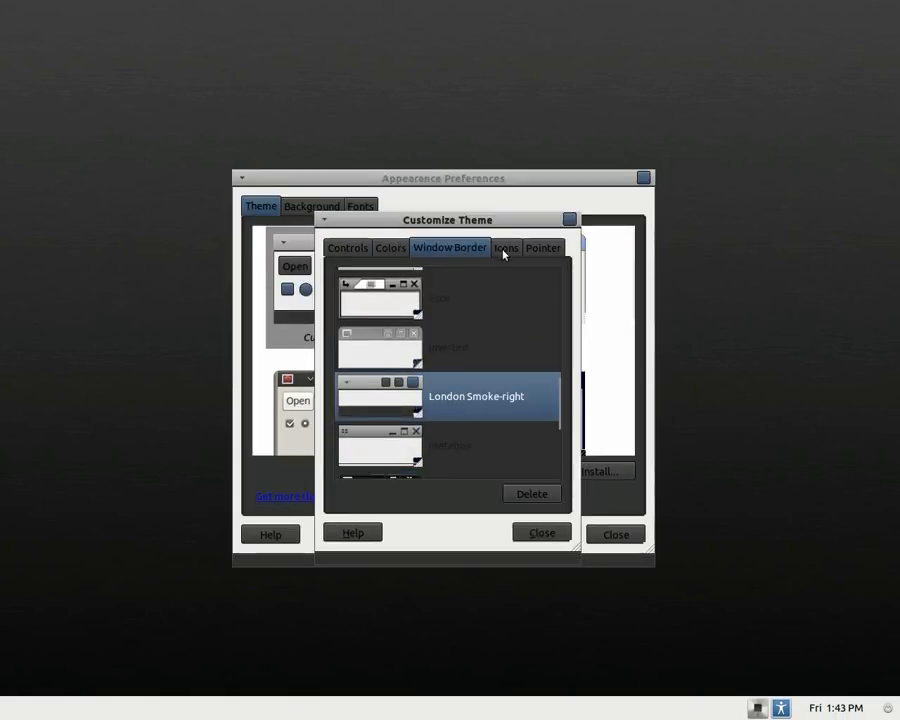
left_click(504, 248)
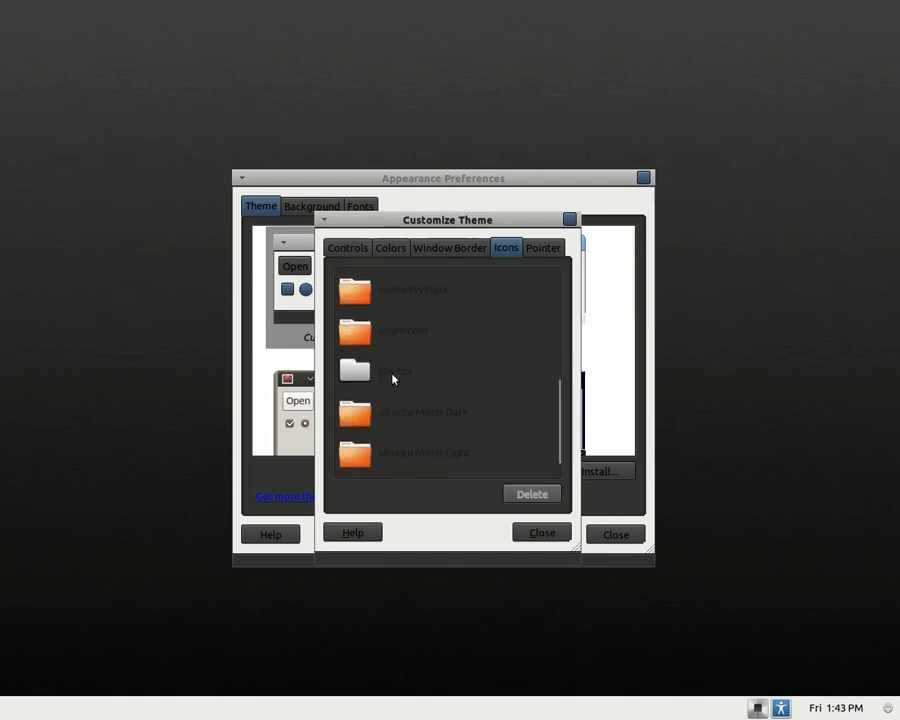
left_click(396, 370)
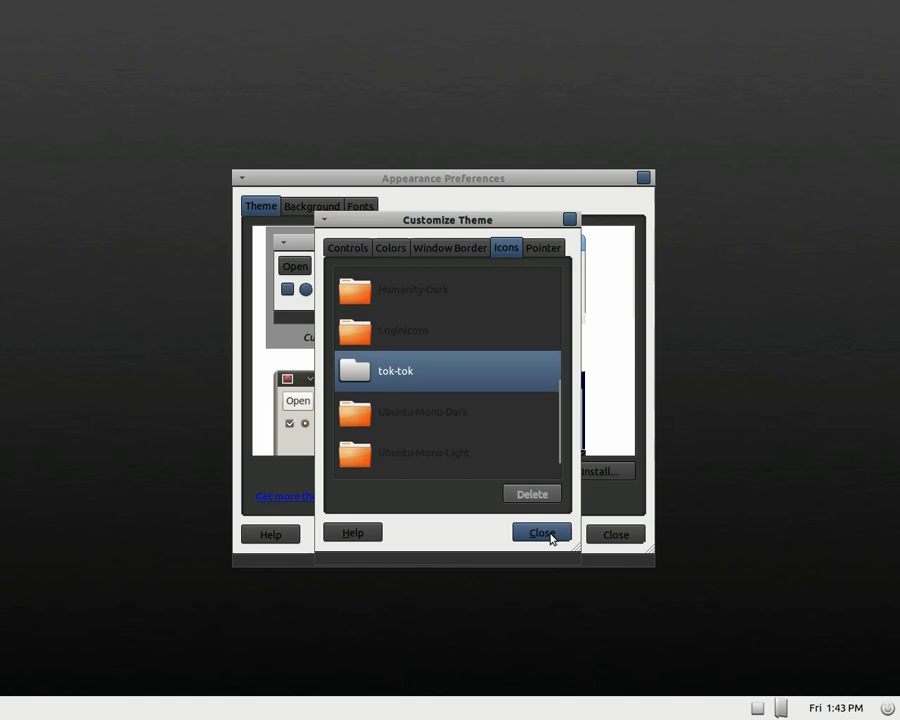
left_click(540, 532)
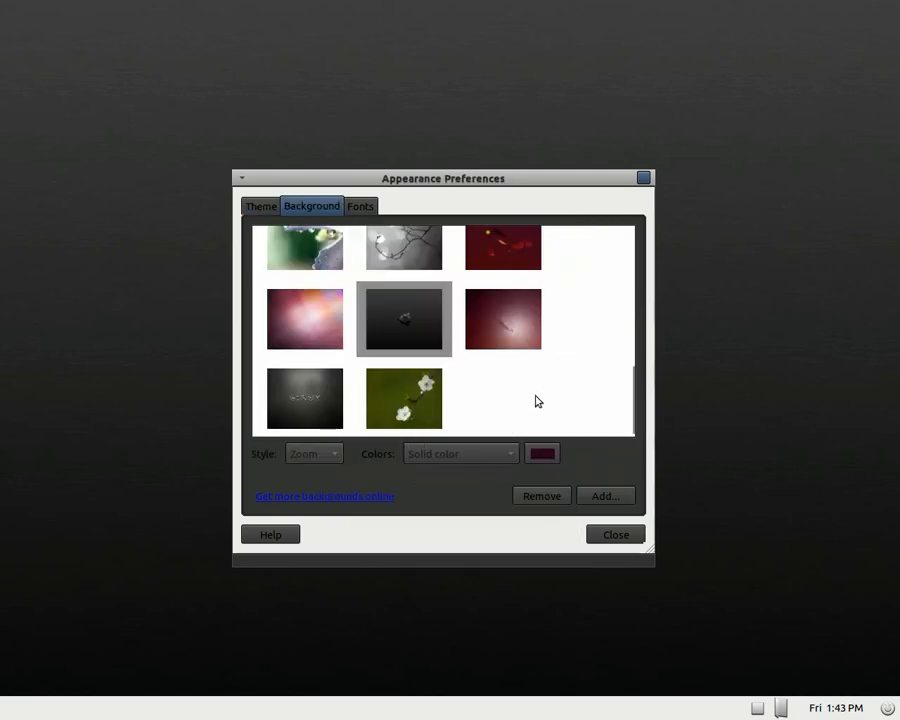
mouse_move(424, 456)
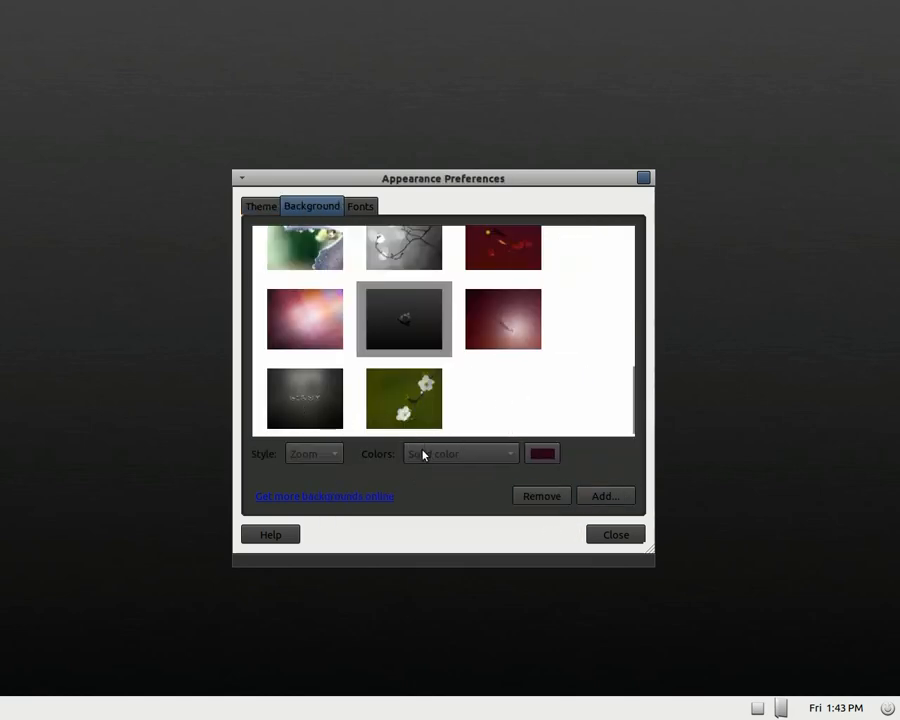
Step: Try a couple of wallpapers including the sunset one on the Background tab
left_click(304, 396)
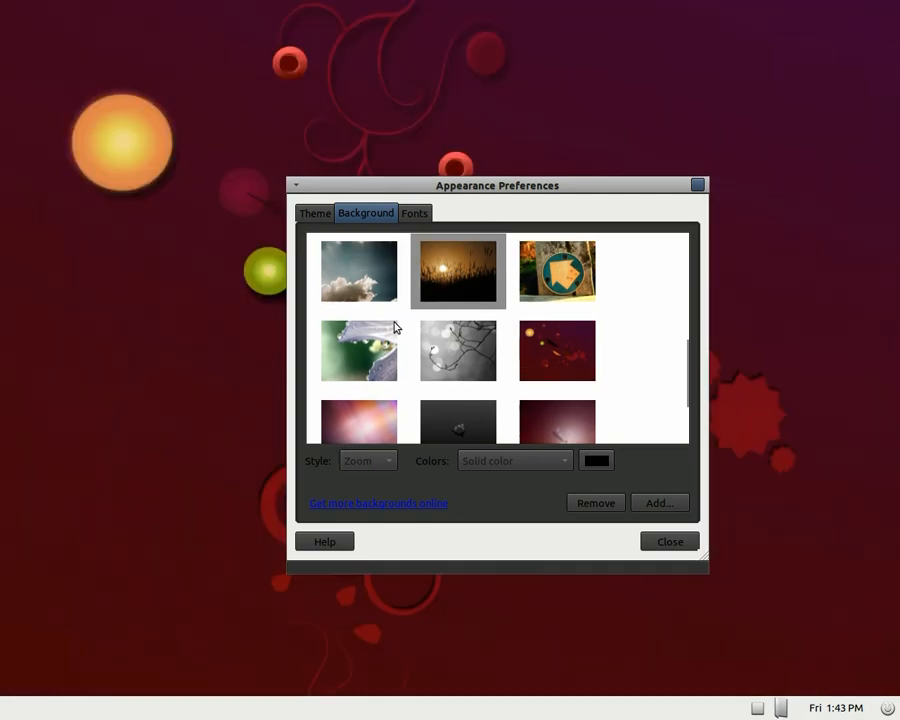
left_click(316, 212)
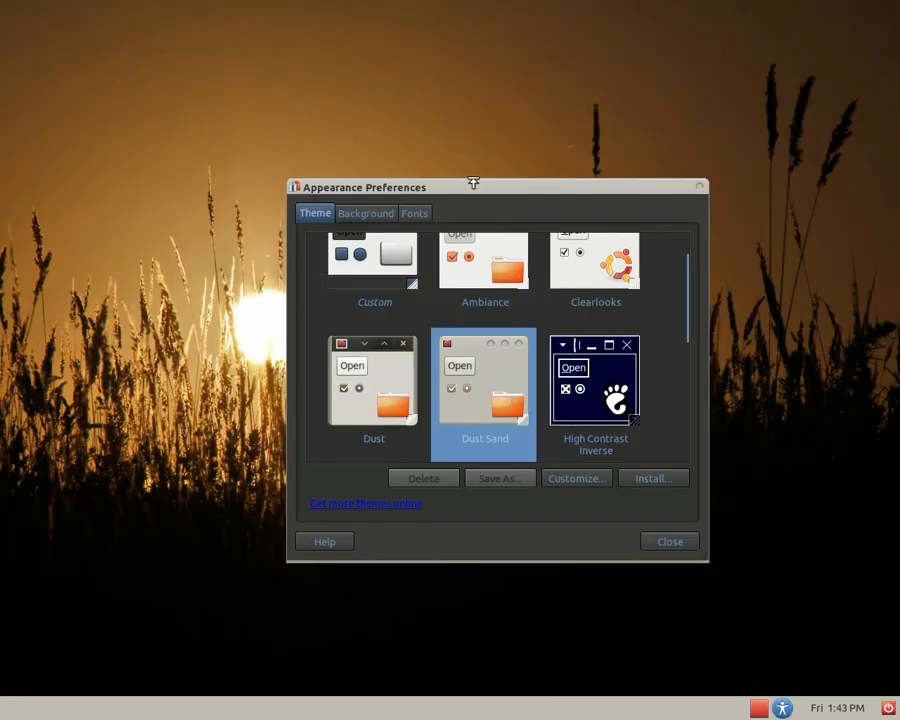
left_click_drag(472, 188, 420, 168)
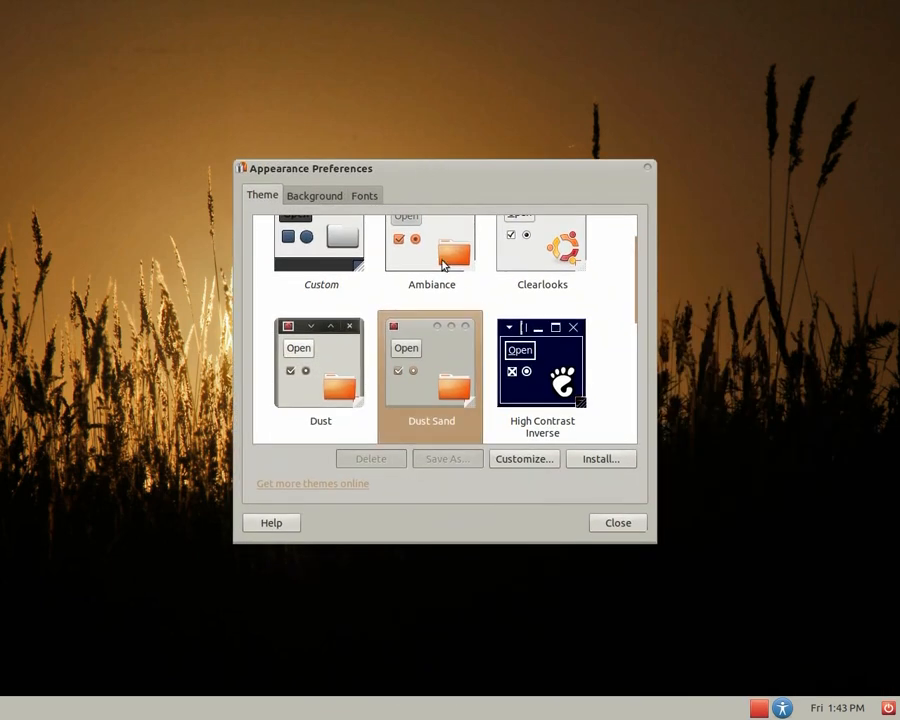
scroll("down", 3)
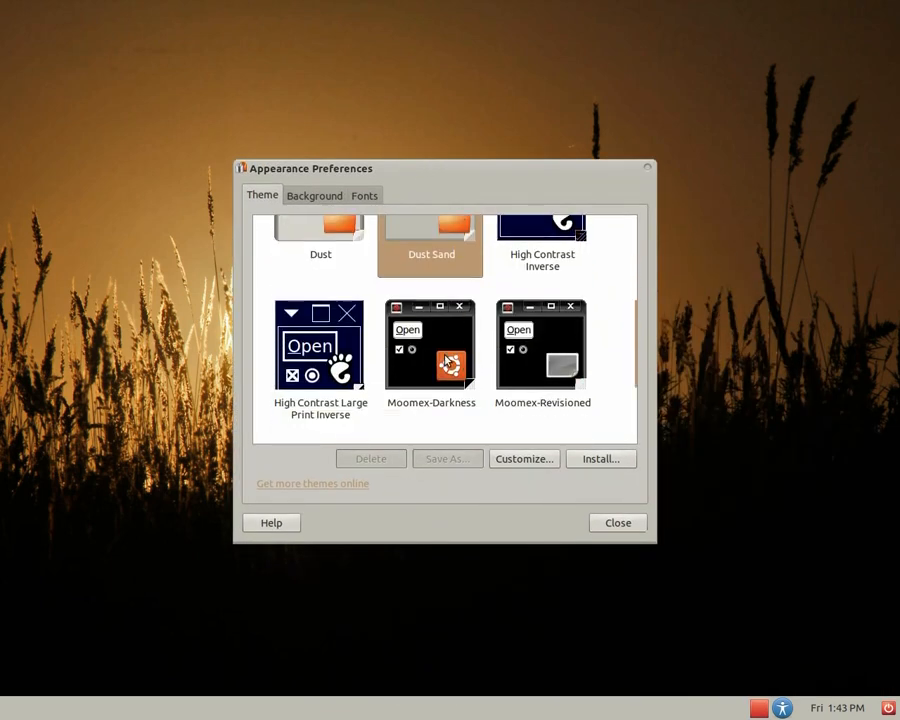
Step: Apply the Moomex-Darkness theme and pick the plain dark wallpaper for the login screen
left_click(430, 344)
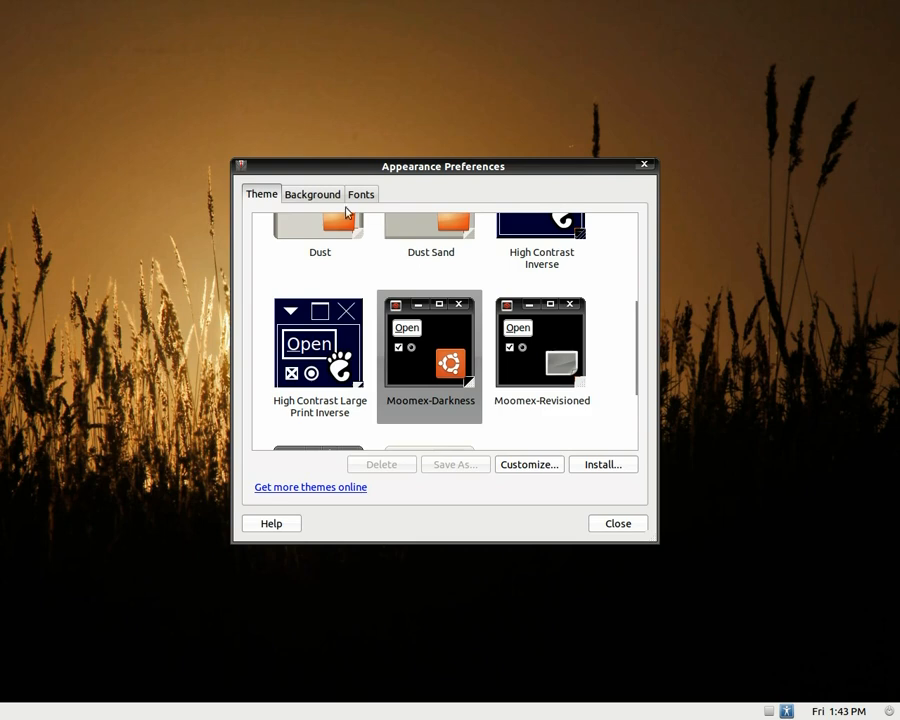
left_click(312, 194)
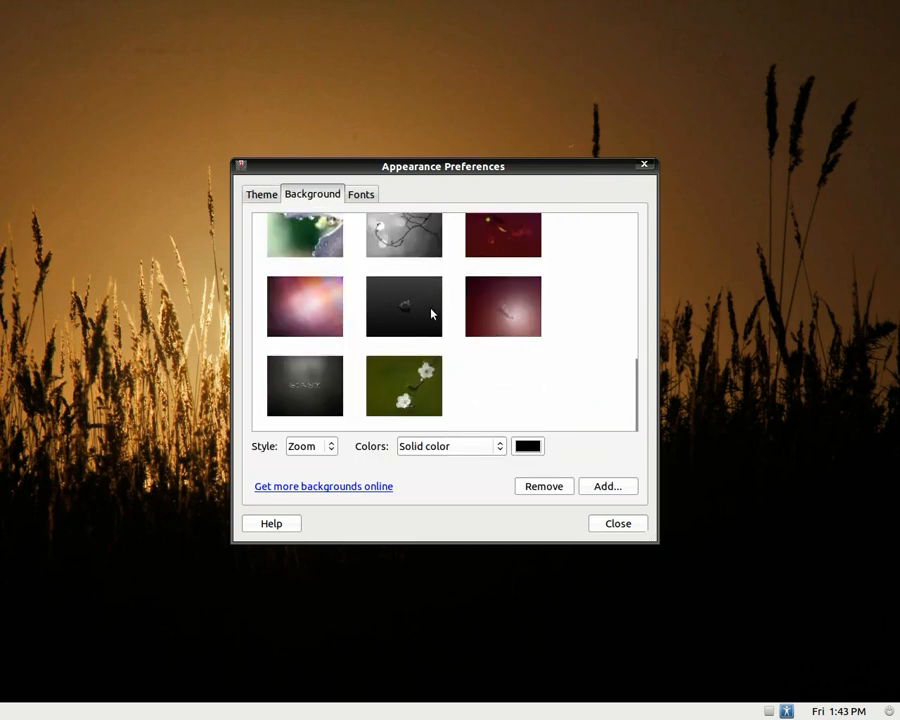
left_click(404, 306)
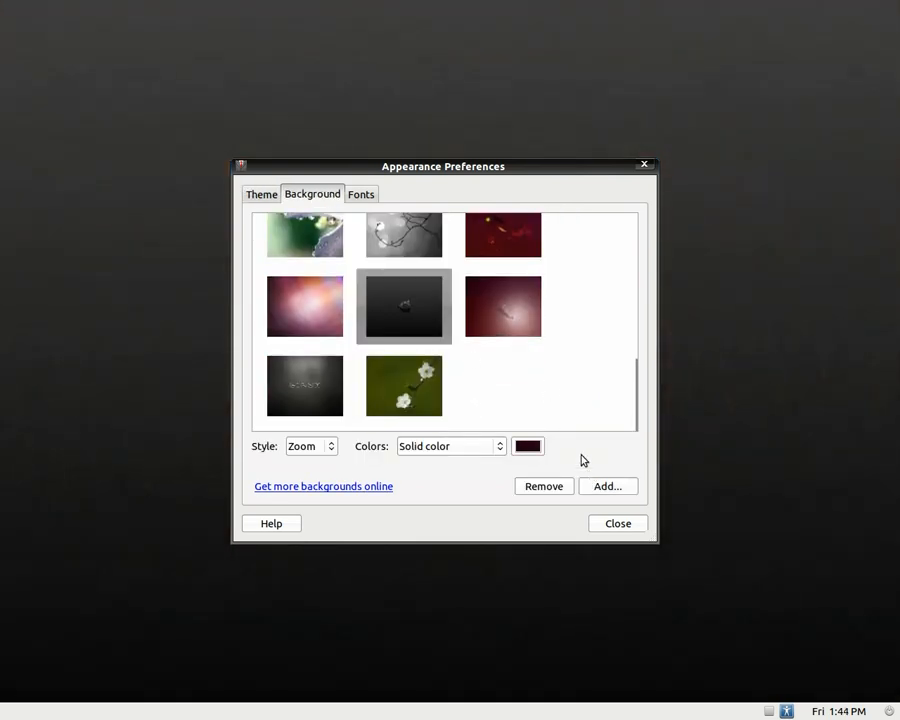
left_click(260, 192)
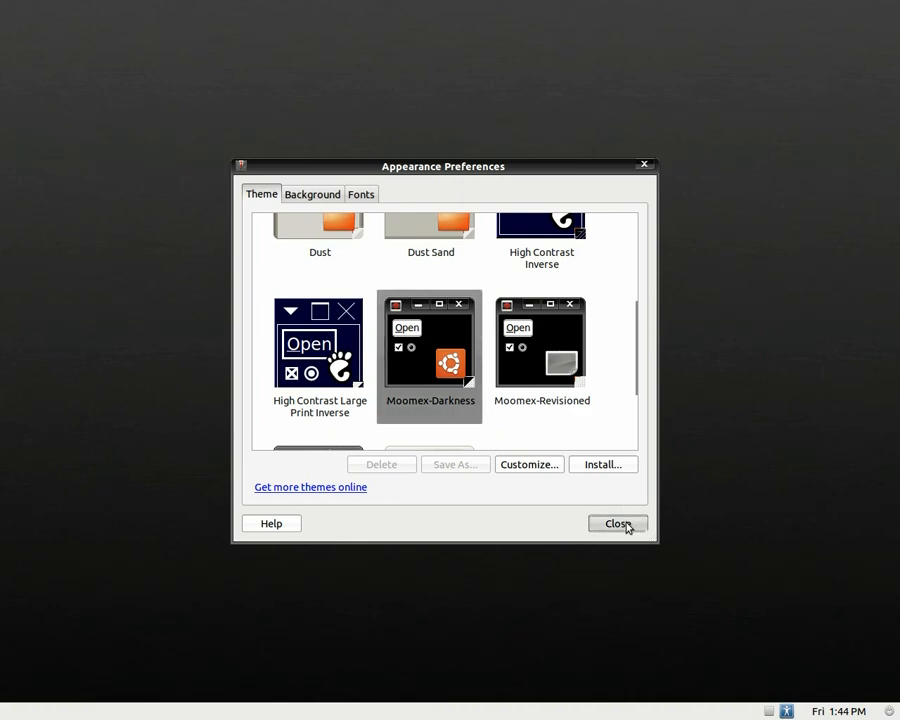
Step: Close Appearance Preferences, returning to the regular desktop with recordMyDesktop open
left_click(616, 524)
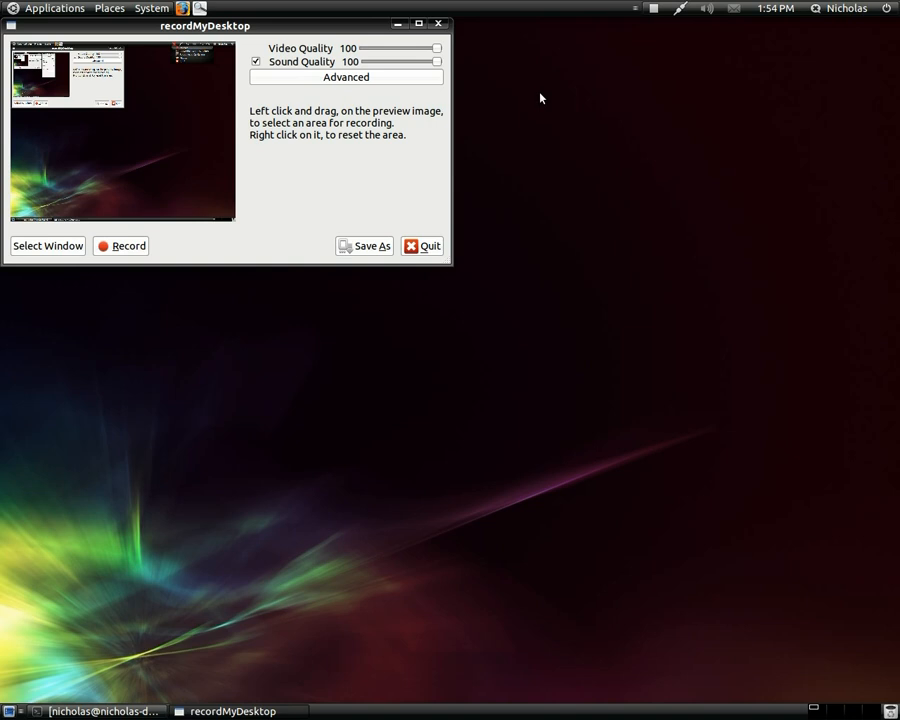
mouse_move(298, 146)
type("sud")
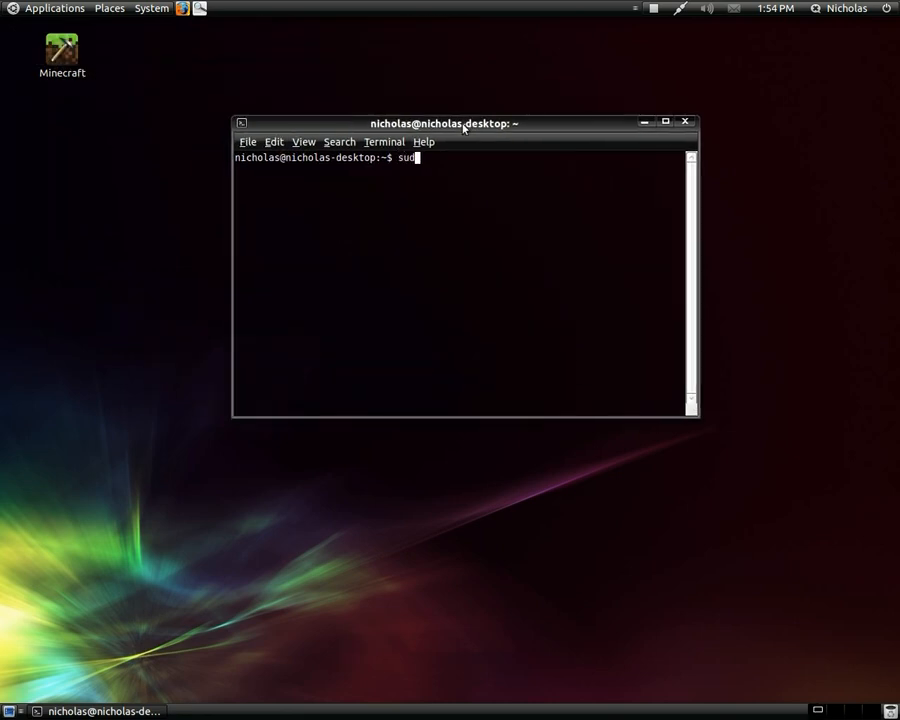
Step: Launch Nautilus as root with sudo nautilus, landing in the /usr folder
type("o")
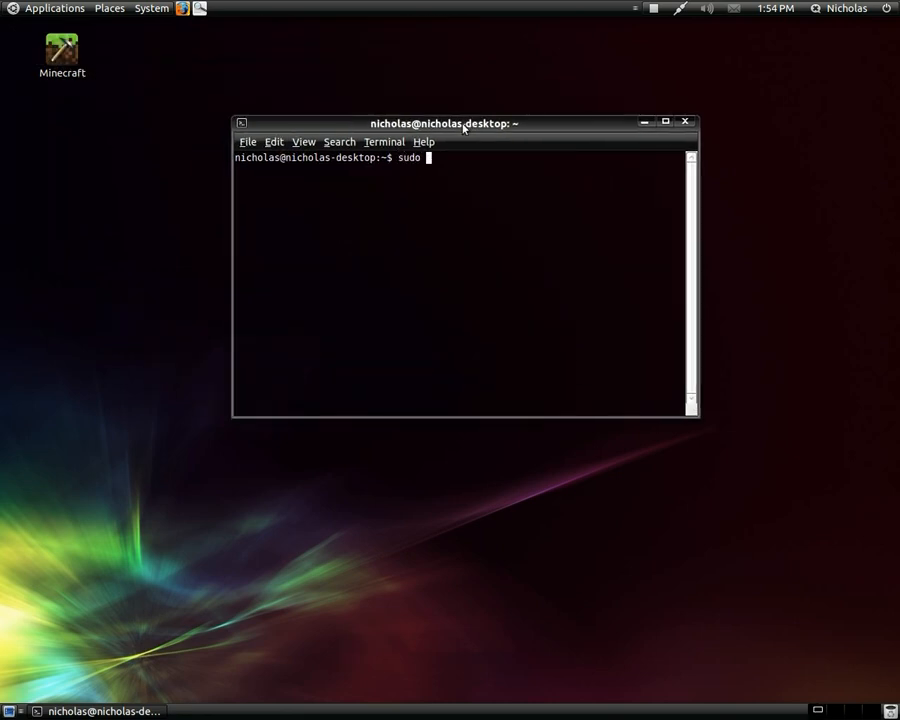
type("nautil")
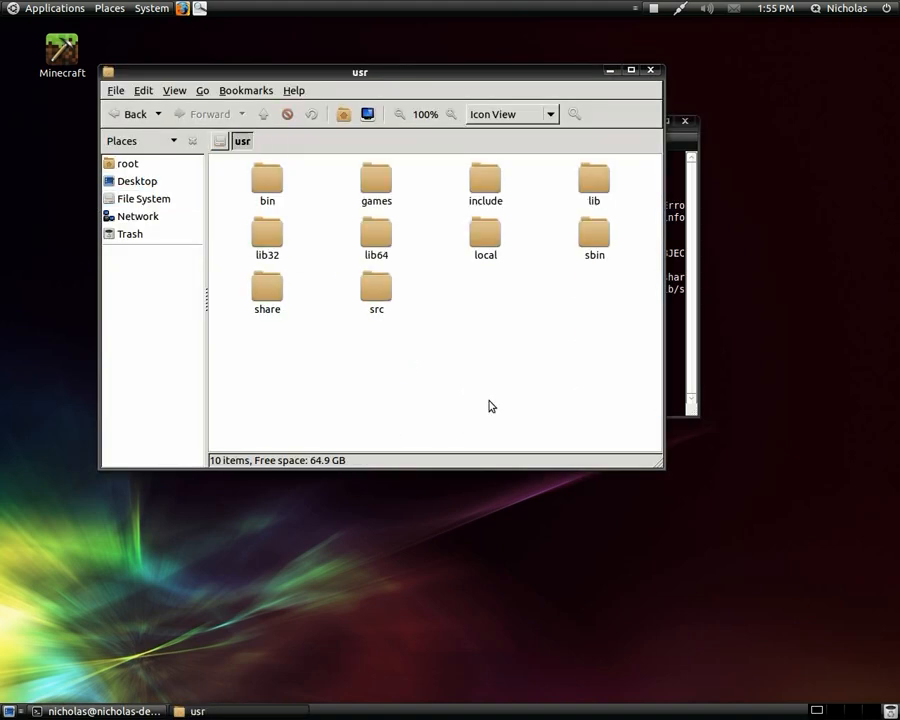
Step: Navigate into /usr/share/gdm/autostart/LoginWindow
double_click(268, 180)
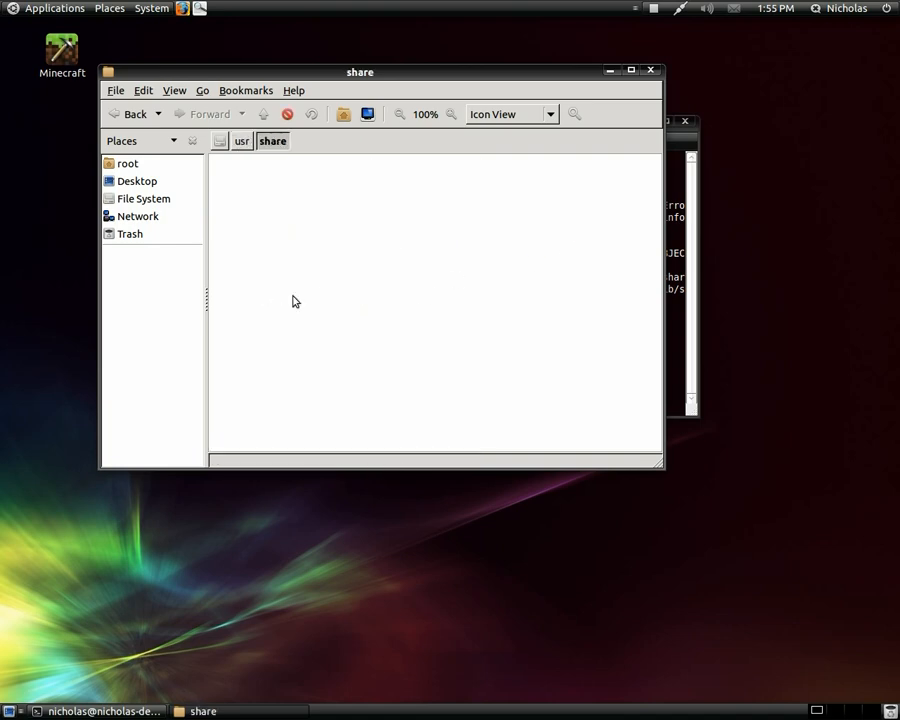
left_click(484, 344)
type("gdm")
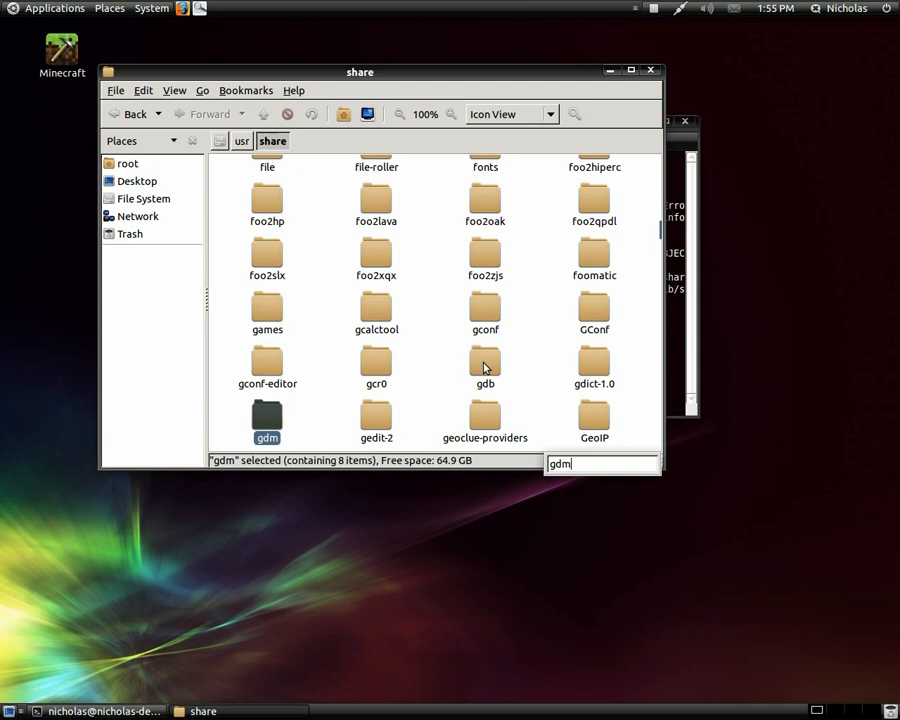
double_click(268, 414)
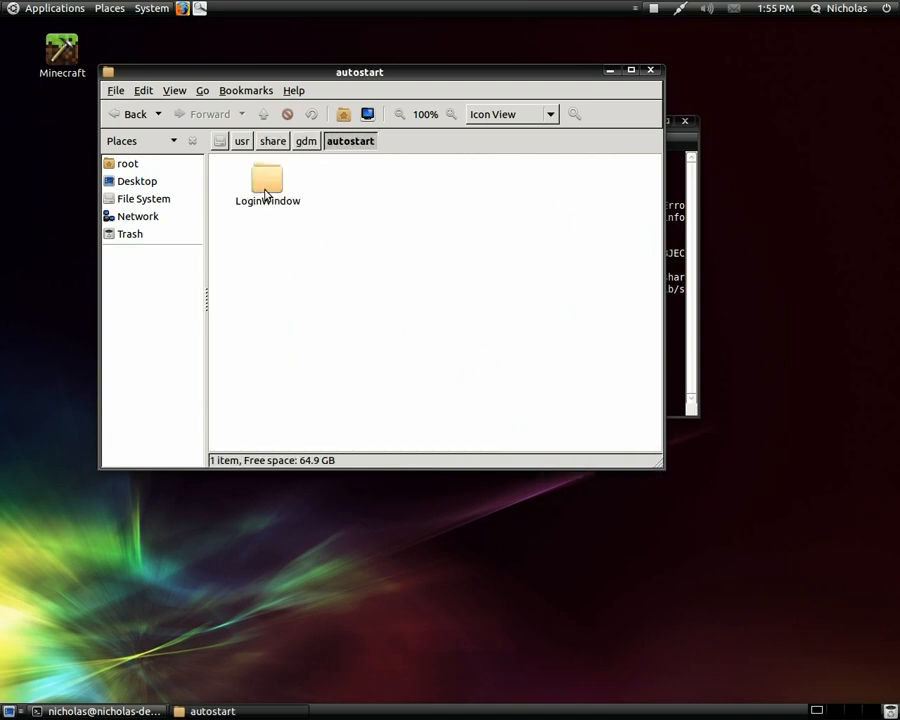
double_click(266, 180)
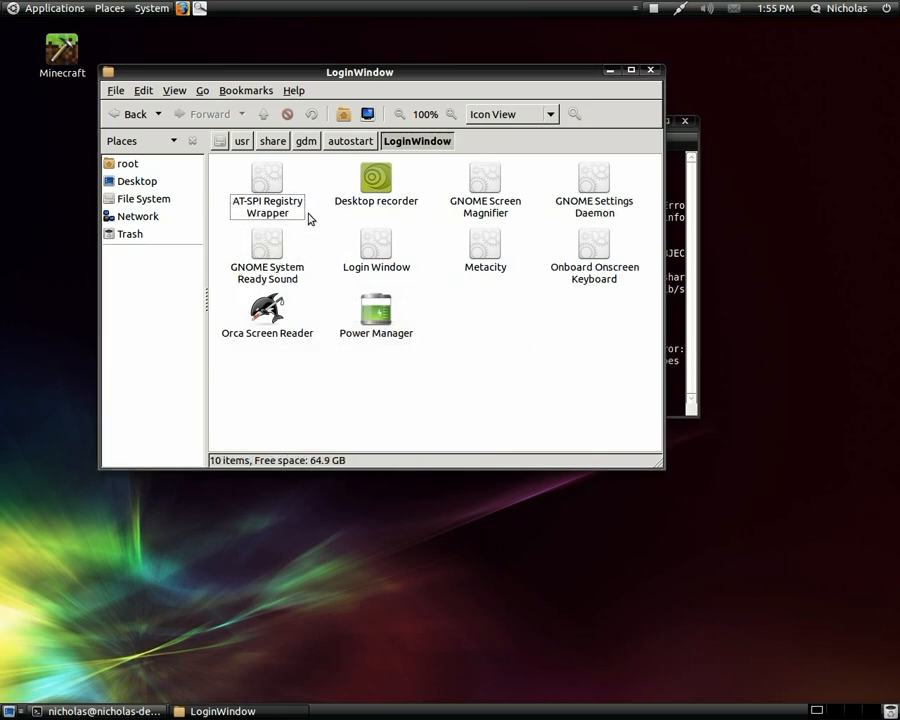
Step: Permanently delete the Desktop recorder autostart entry and close the file manager
left_click(376, 180)
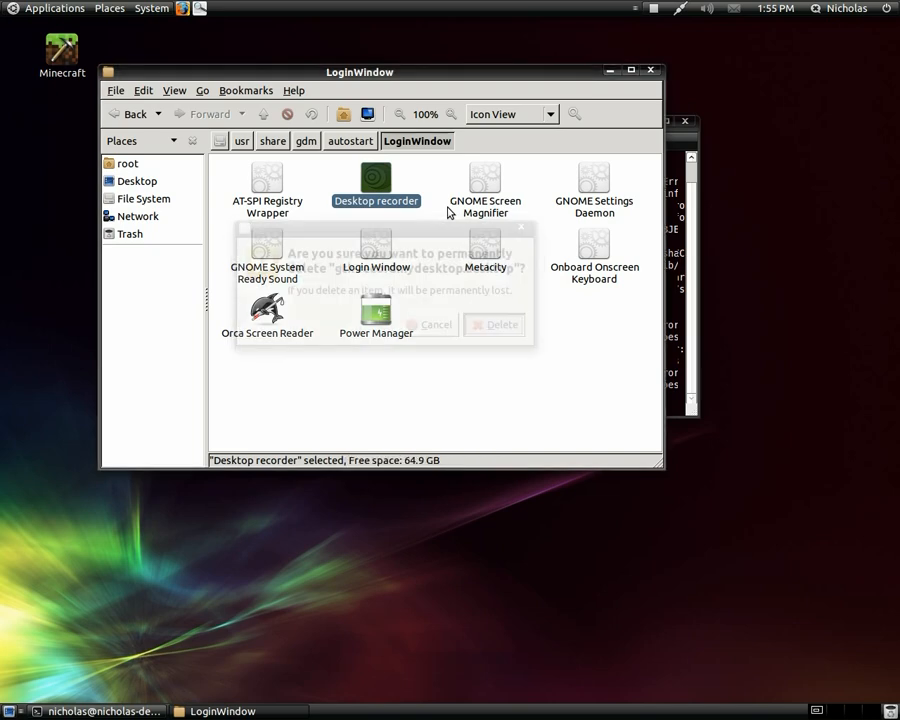
left_click(494, 324)
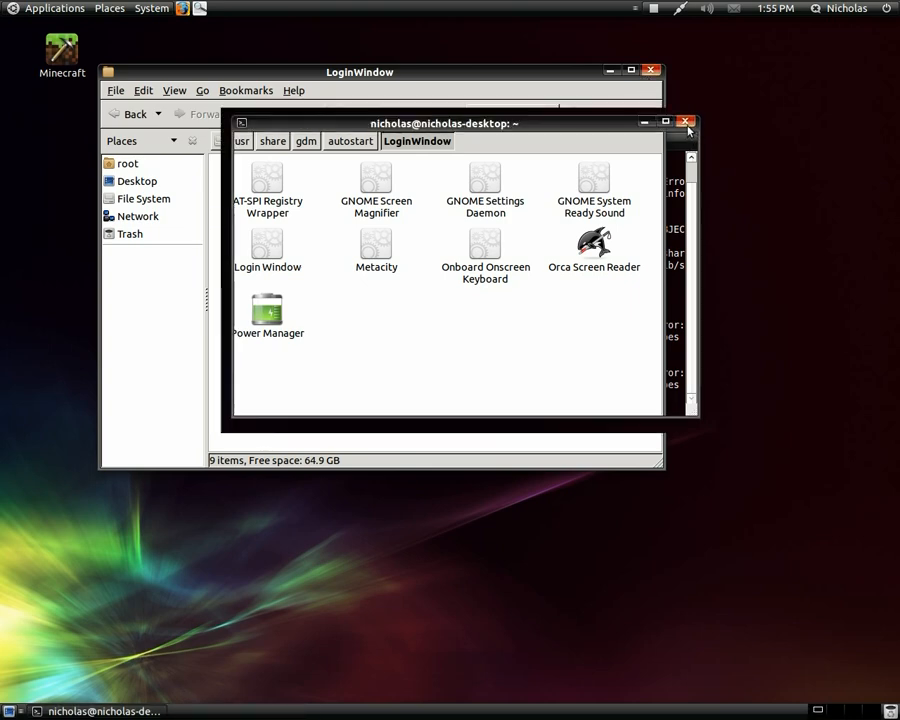
left_click(690, 122)
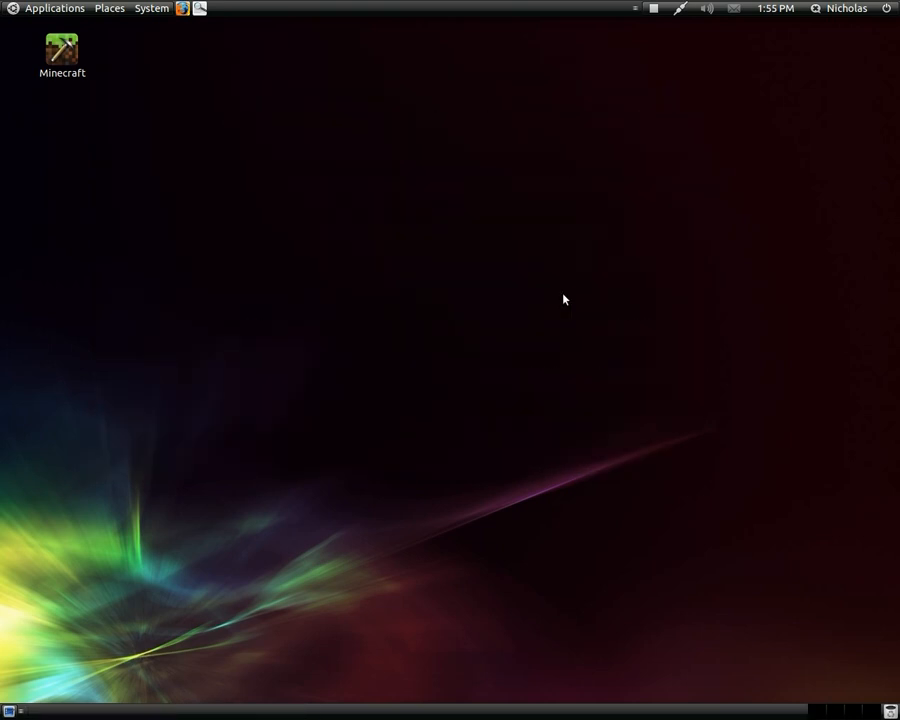
mouse_move(576, 284)
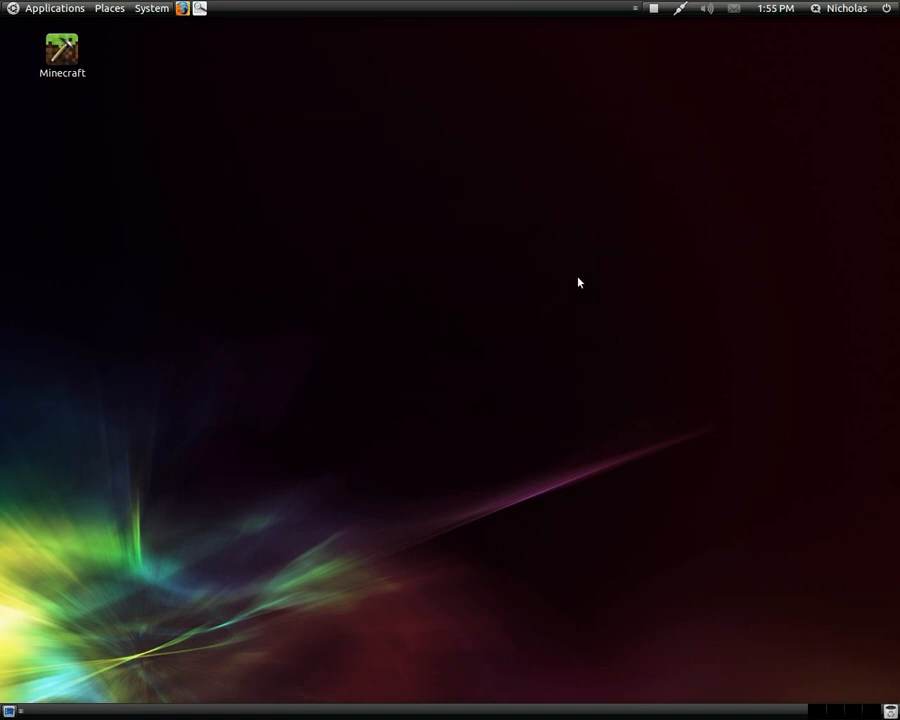
mouse_move(584, 246)
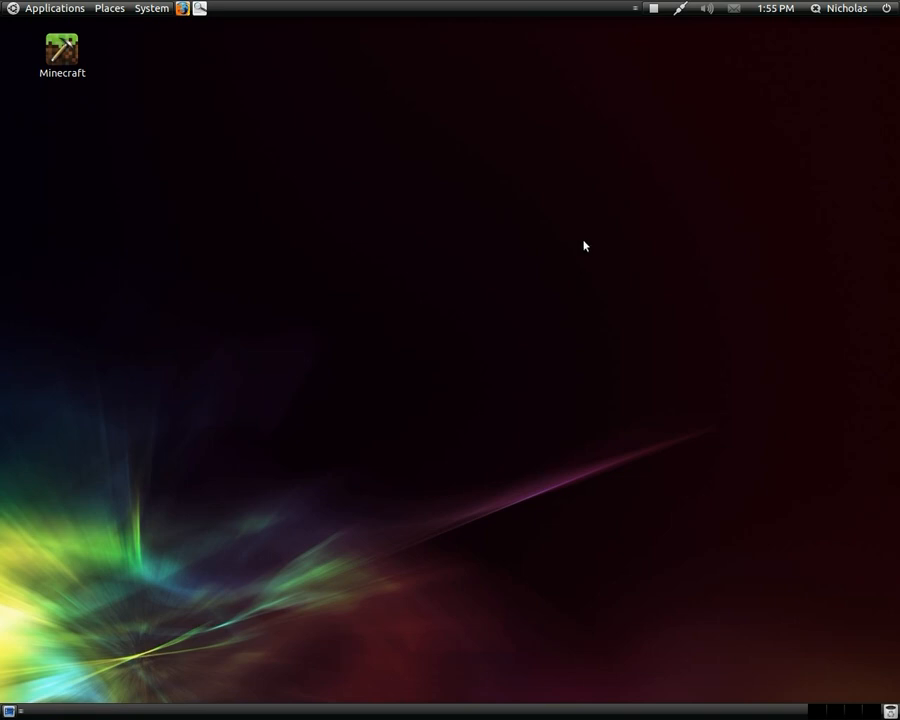
mouse_move(656, 18)
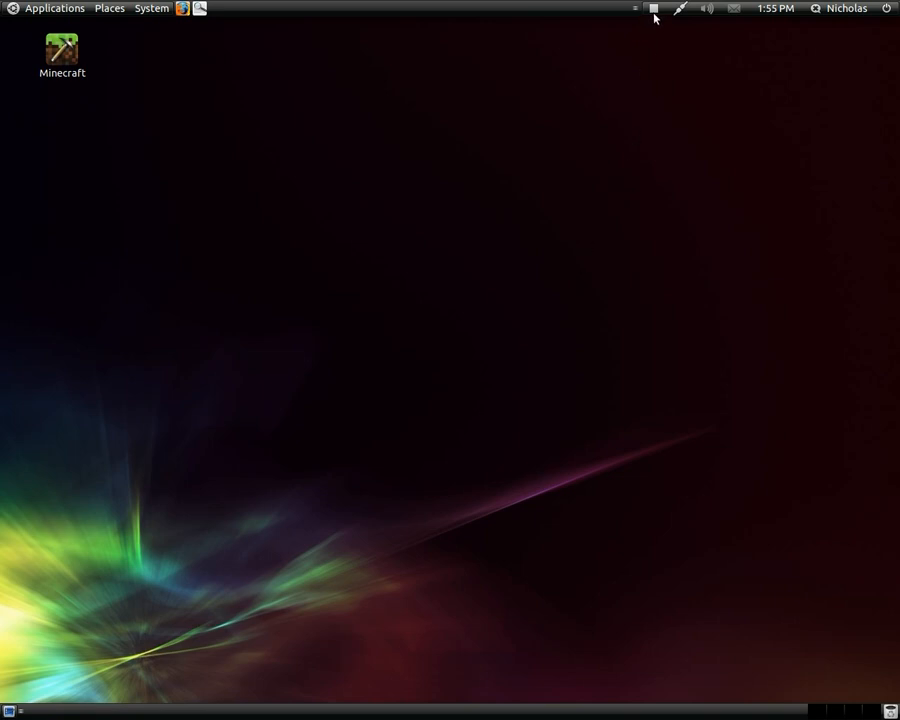